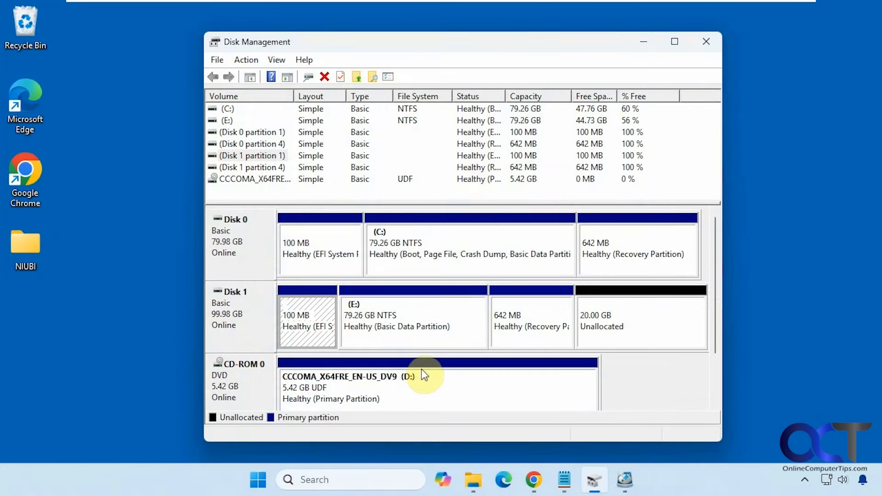
{"action": "mouse_move", "coordinate": [415, 334]}
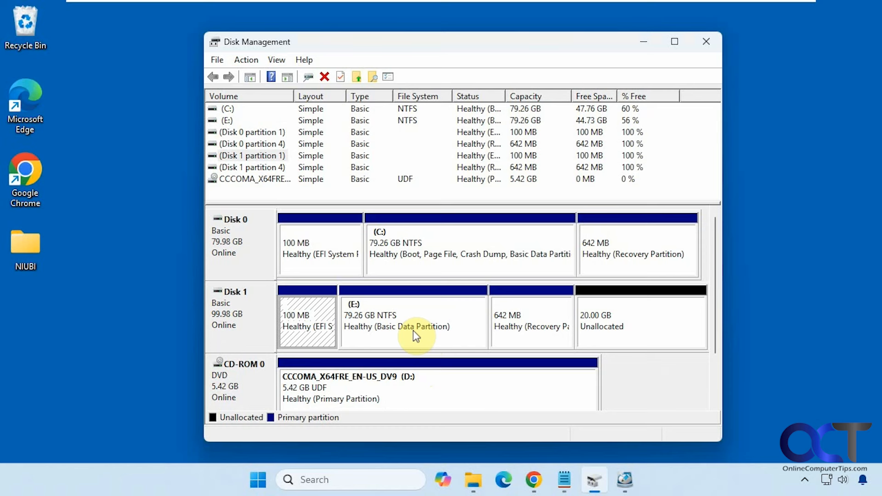
{"action": "mouse_move", "coordinate": [296, 253]}
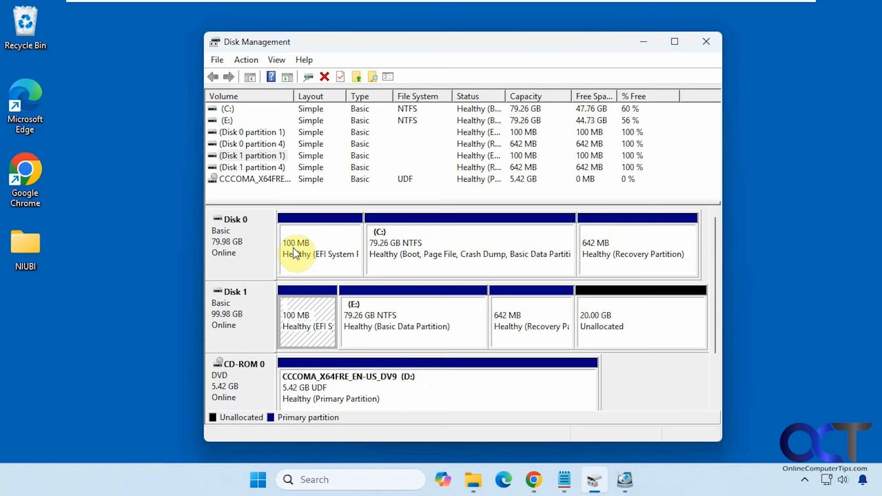
{"action": "mouse_move", "coordinate": [526, 254]}
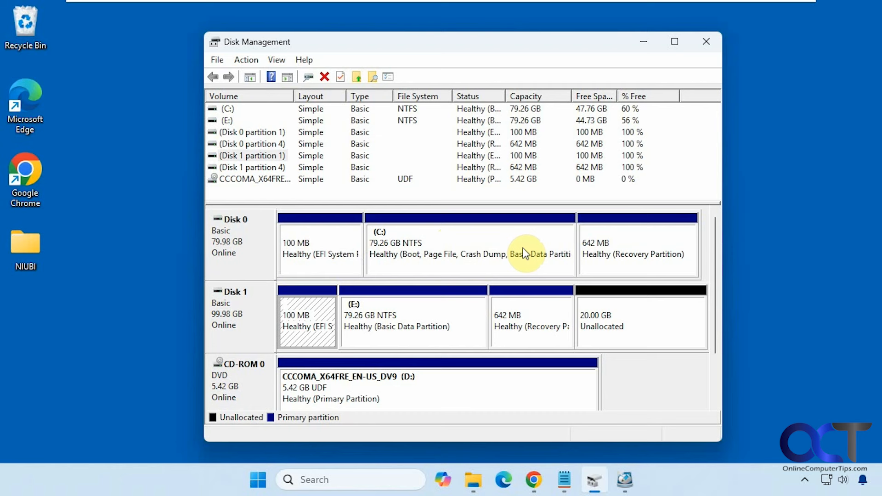
{"action": "mouse_move", "coordinate": [273, 323]}
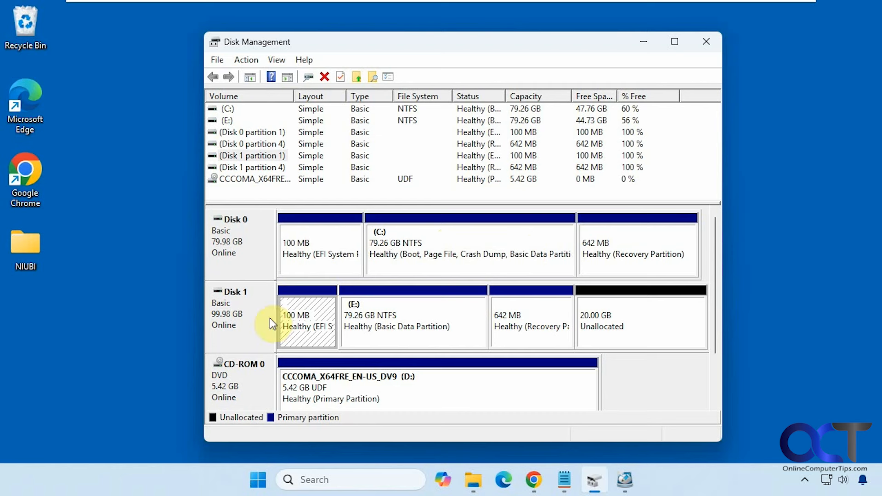
{"action": "mouse_move", "coordinate": [325, 329]}
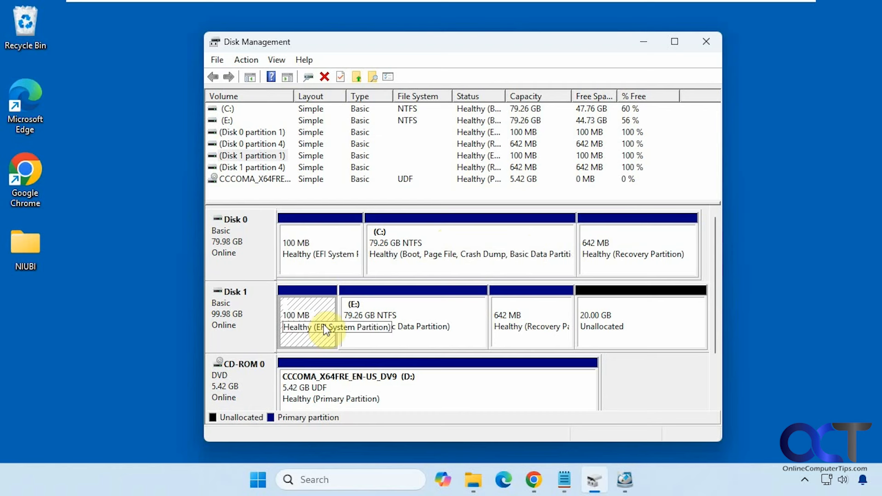
{"action": "mouse_move", "coordinate": [376, 325]}
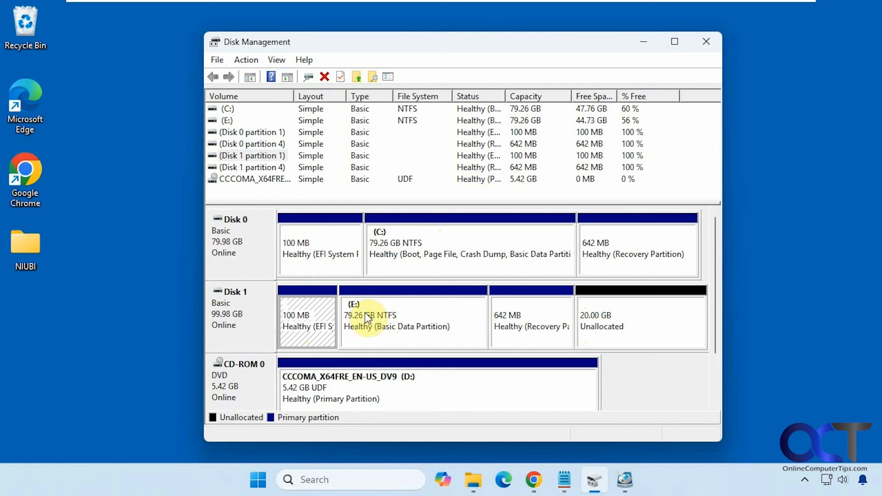
{"action": "mouse_move", "coordinate": [309, 312]}
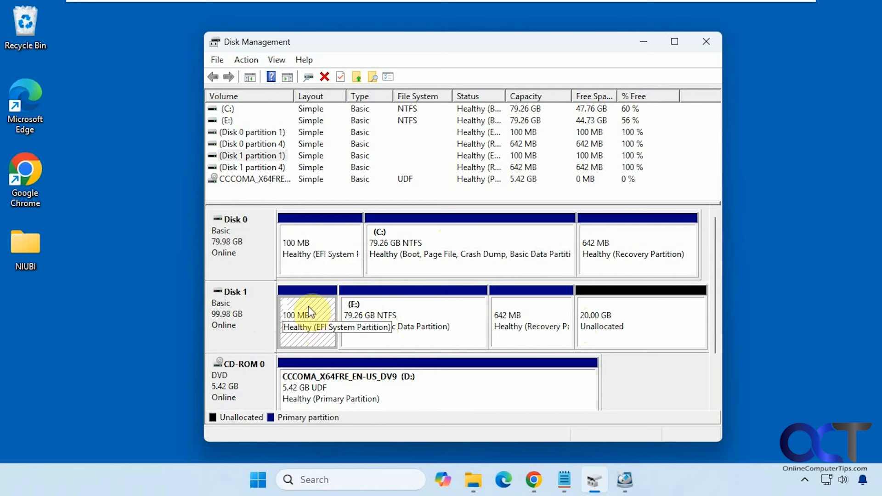
{"action": "mouse_move", "coordinate": [527, 336]}
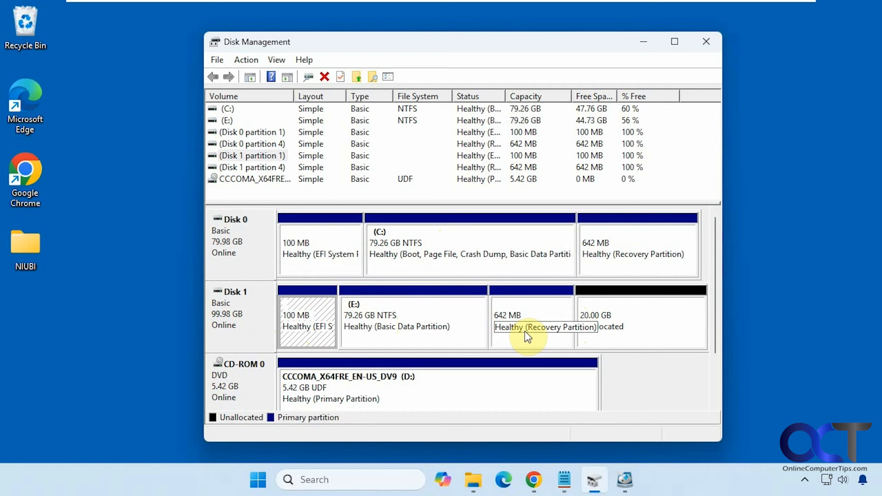
{"action": "mouse_move", "coordinate": [591, 327]}
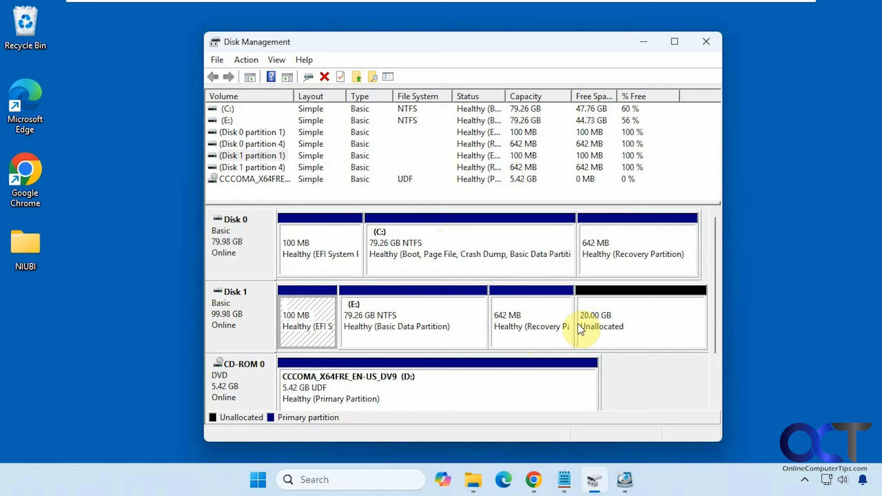
{"action": "mouse_move", "coordinate": [408, 323]}
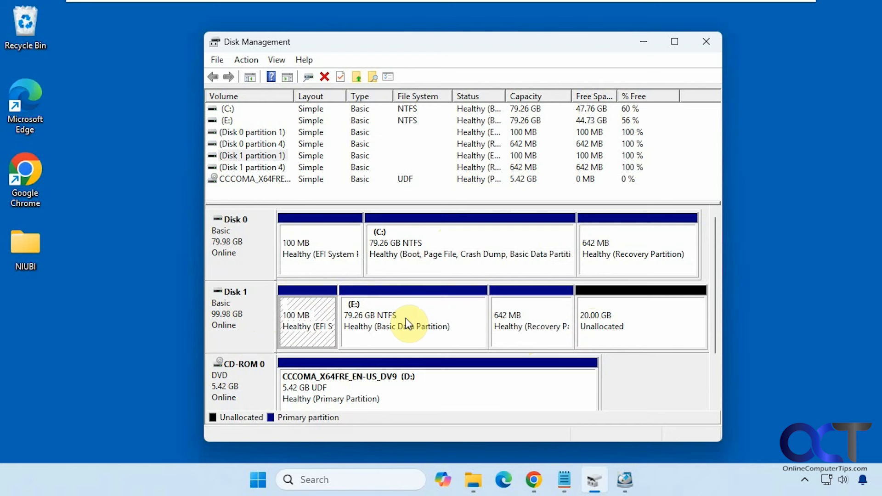
{"action": "mouse_move", "coordinate": [380, 331]}
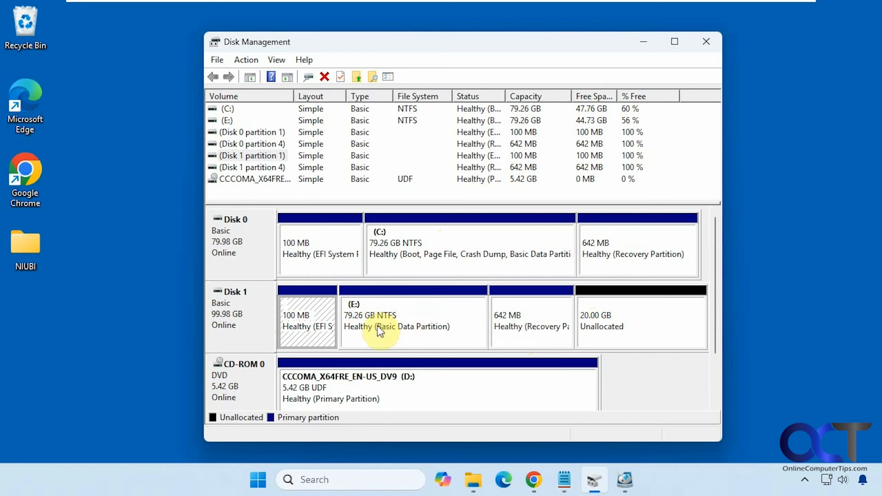
- Force-delete the in-use E: volume on Disk 1, confirming the warning, leaving 79.26 GB unallocated
{"action": "right_click", "coordinate": [379, 326]}
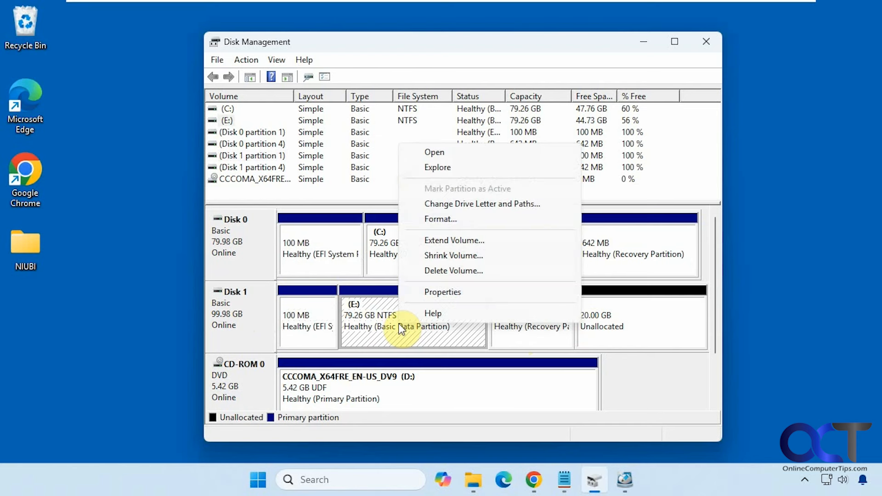
{"action": "mouse_move", "coordinate": [452, 275]}
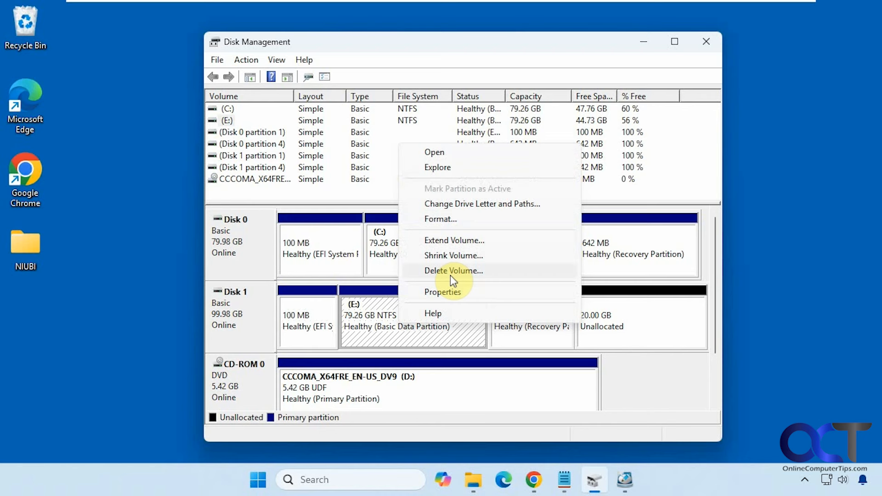
{"action": "left_click", "coordinate": [453, 270]}
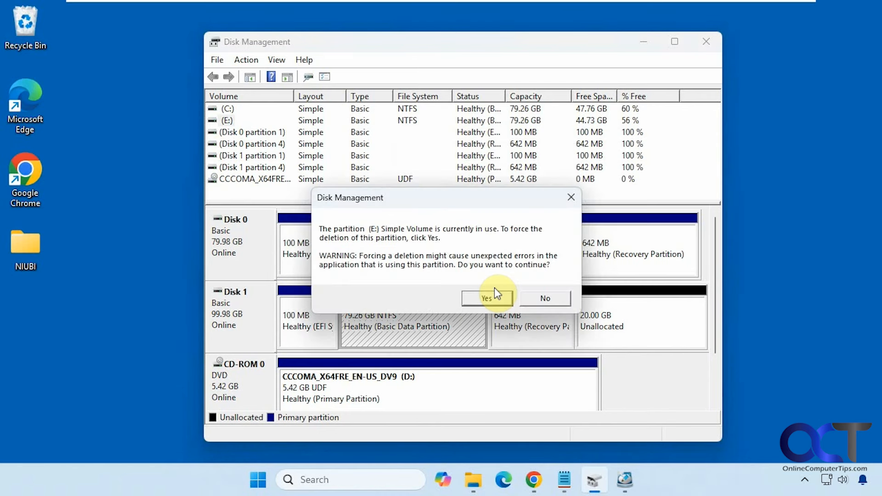
{"action": "left_click", "coordinate": [485, 298]}
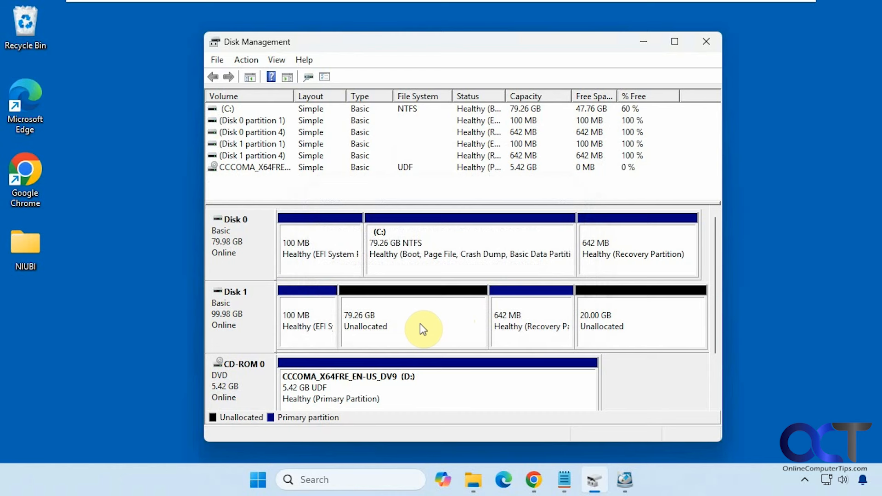
- Check the 642 MB recovery partition's actions and find only Help is offered
{"action": "left_click", "coordinate": [530, 324]}
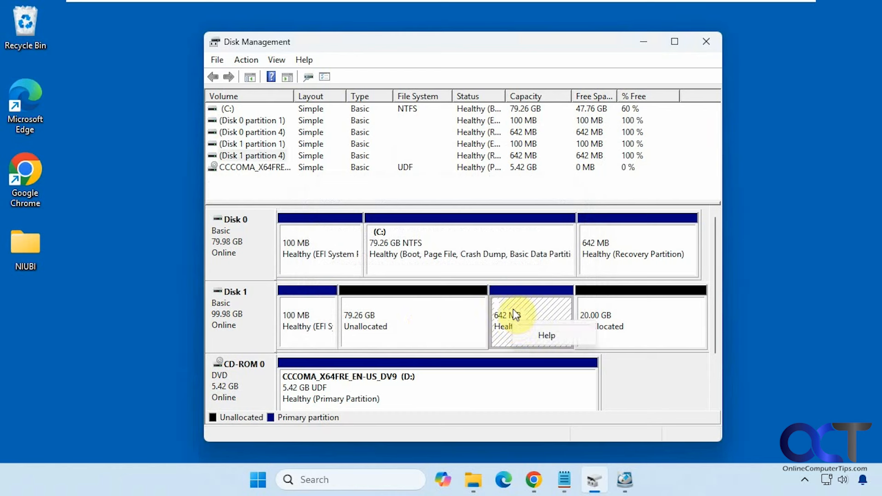
{"action": "right_click", "coordinate": [308, 324]}
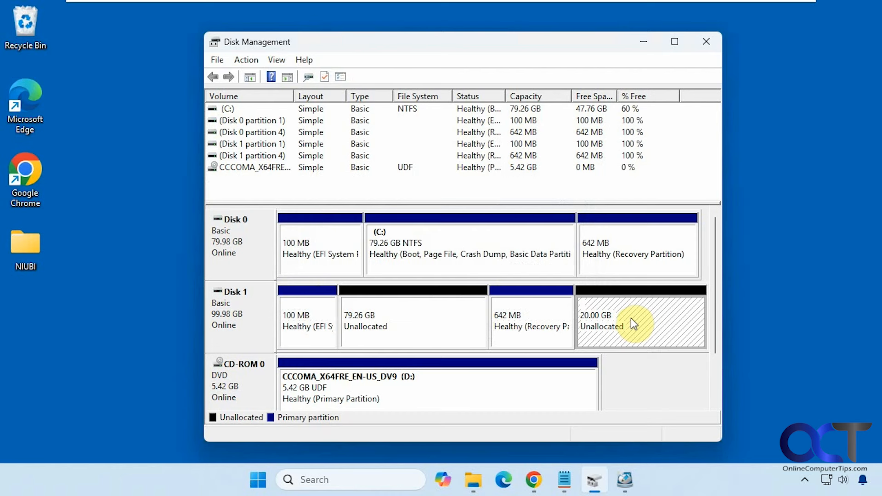
{"action": "mouse_move", "coordinate": [628, 322]}
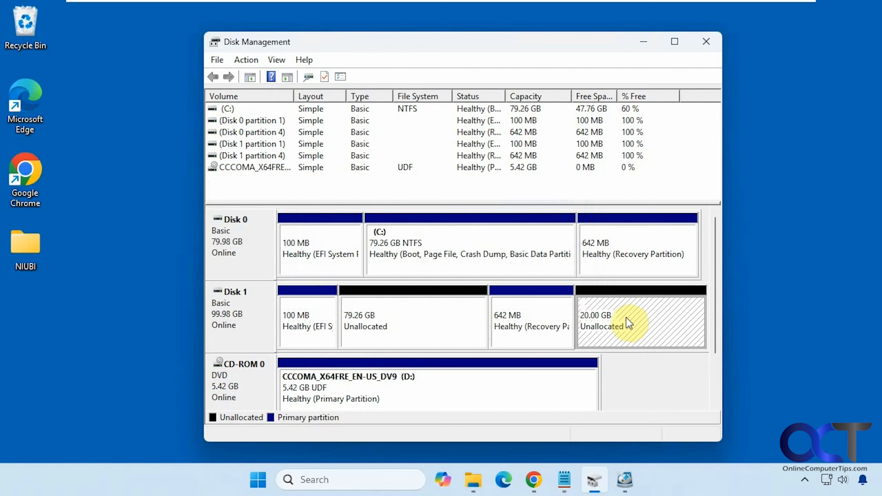
{"action": "left_click", "coordinate": [531, 321]}
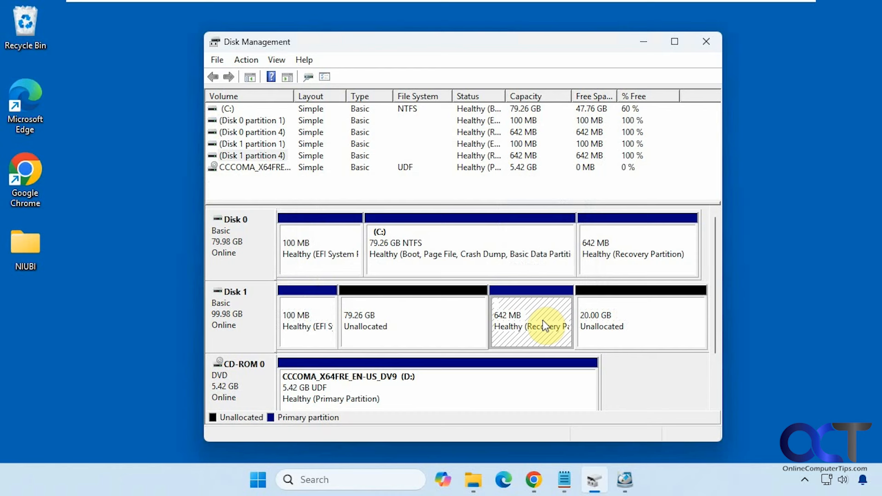
{"action": "mouse_move", "coordinate": [530, 323]}
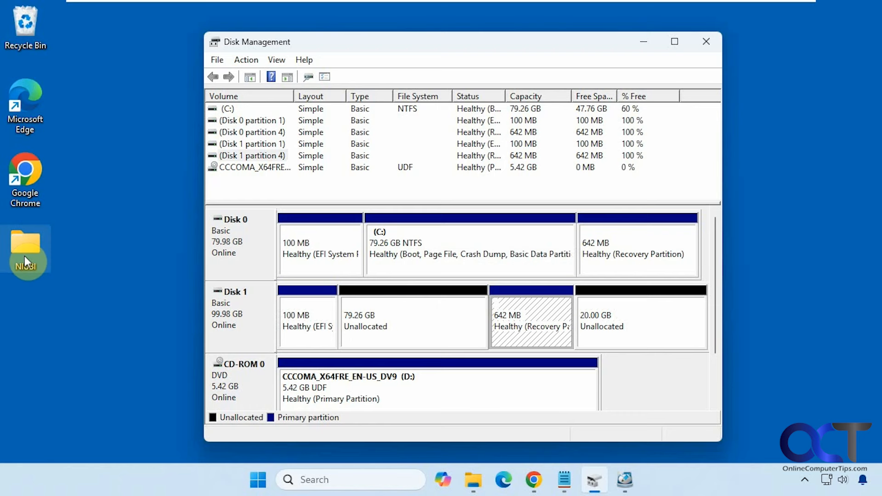
- Open the NIUBI desktop folder and its portable_free subfolder to reach the partition editor
{"action": "double_click", "coordinate": [25, 250]}
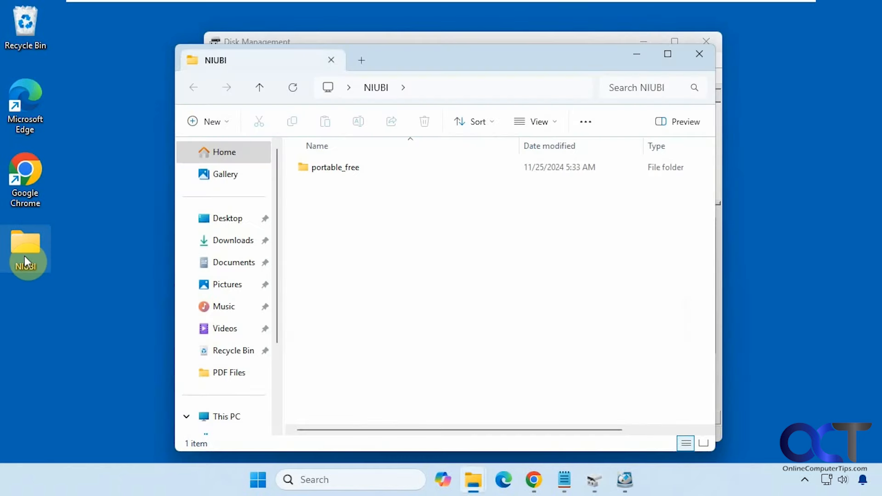
{"action": "double_click", "coordinate": [334, 167]}
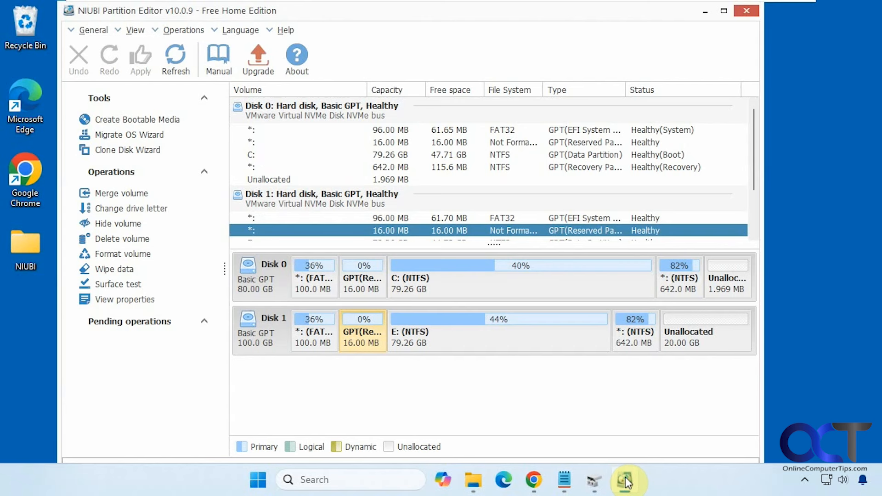
{"action": "mouse_move", "coordinate": [459, 391]}
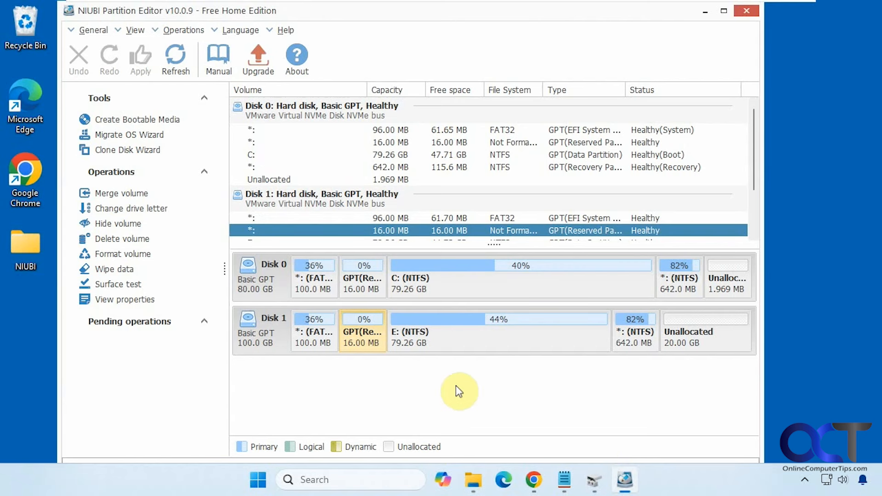
{"action": "mouse_move", "coordinate": [175, 56]}
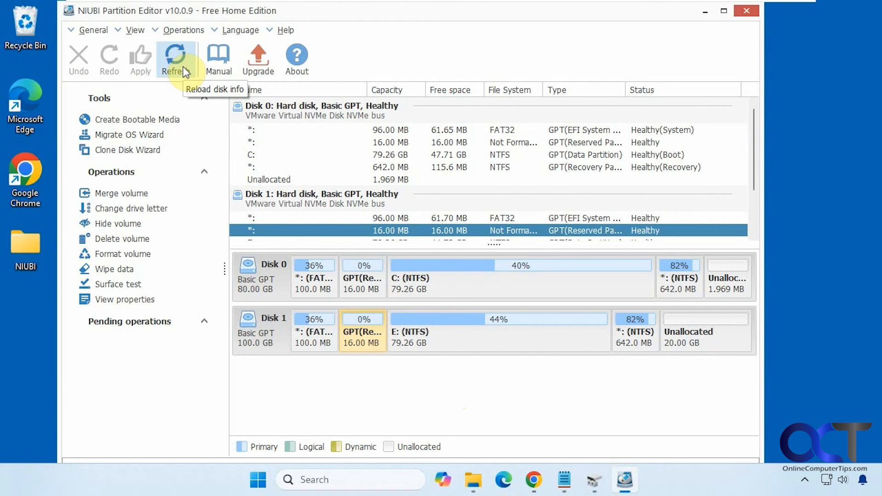
- Refresh NIUBI's disk info so Disk 1 shows 79.26 GB unallocated, and select the 16 MB reserved partition
{"action": "left_click", "coordinate": [175, 59]}
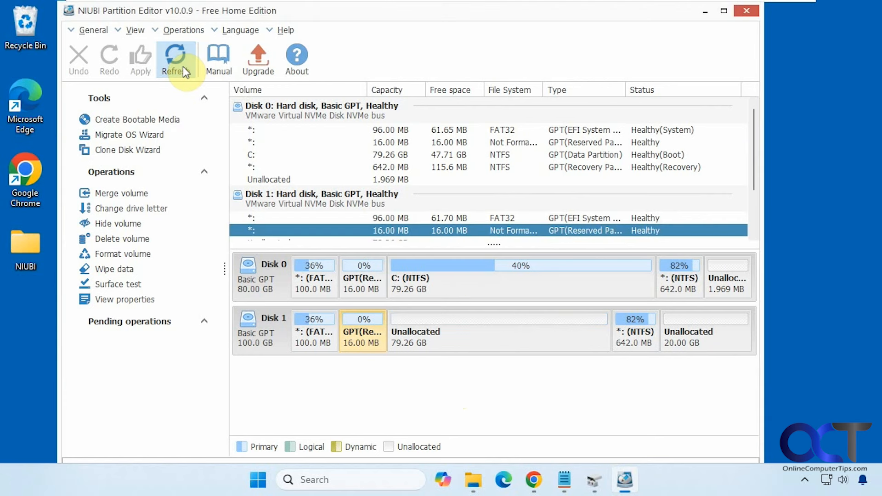
{"action": "mouse_move", "coordinate": [451, 331]}
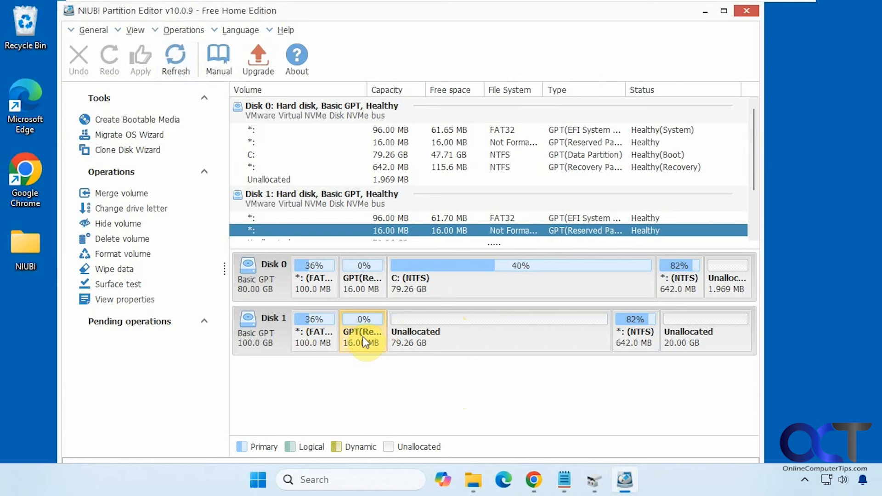
{"action": "mouse_move", "coordinate": [533, 455]}
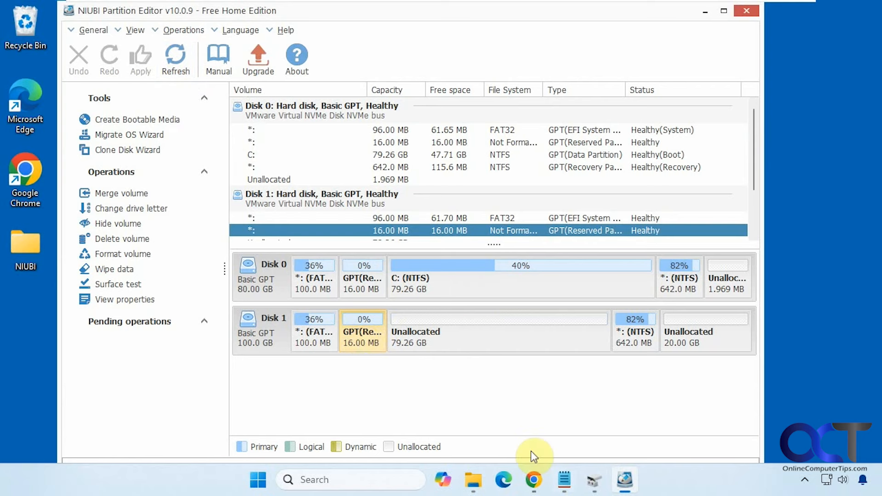
{"action": "left_click", "coordinate": [590, 480]}
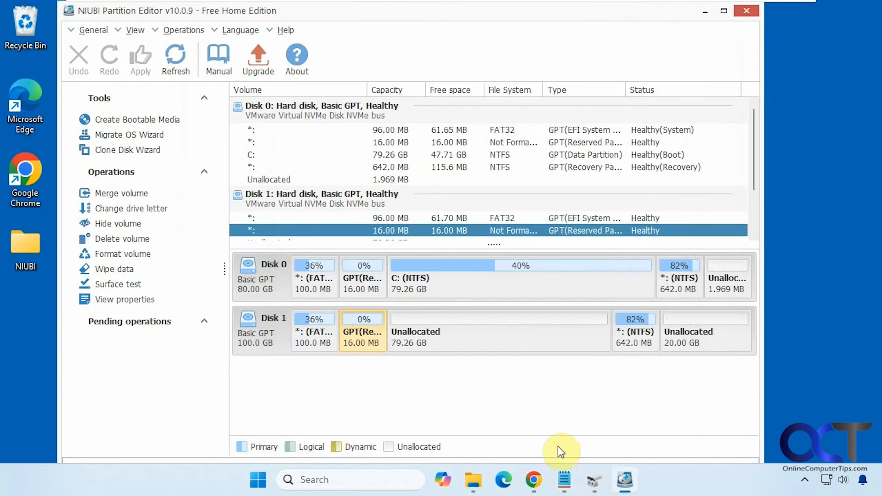
- Queue deletion of Disk 1's 16 MB GPT reserved partition and confirm it
{"action": "right_click", "coordinate": [362, 331]}
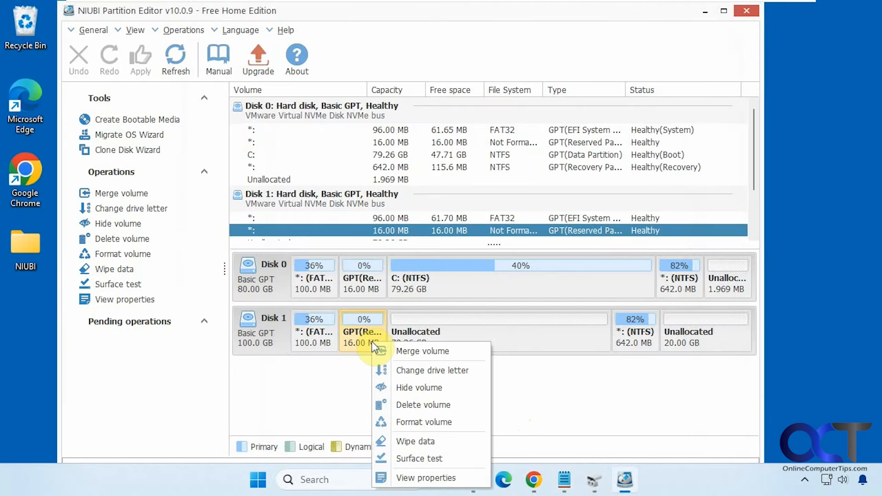
{"action": "left_click", "coordinate": [423, 404]}
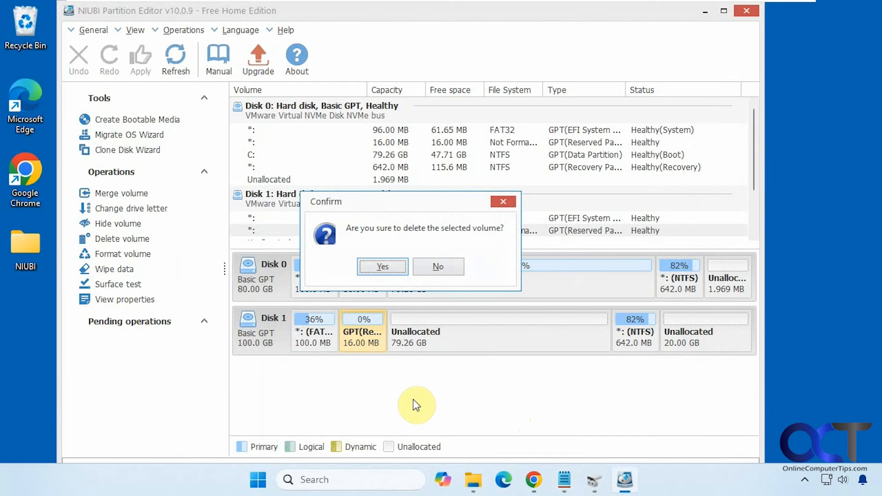
{"action": "left_click", "coordinate": [382, 267]}
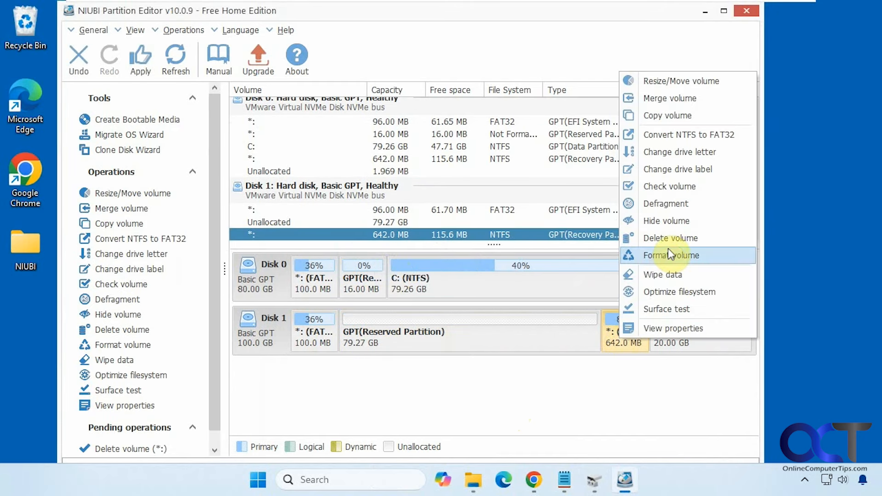
- Queue deletion of the 642 MB recovery partition, leaving 99.9 GB unallocated after EFI
{"action": "left_click", "coordinate": [670, 238]}
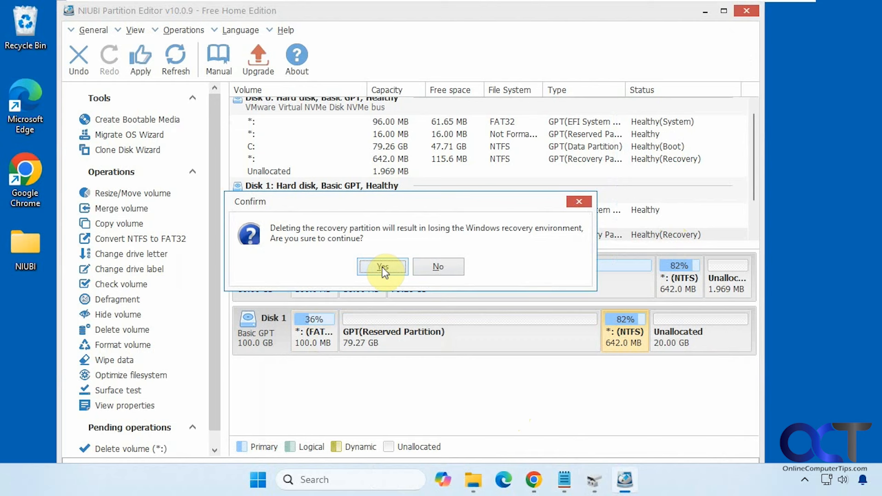
{"action": "mouse_move", "coordinate": [405, 245]}
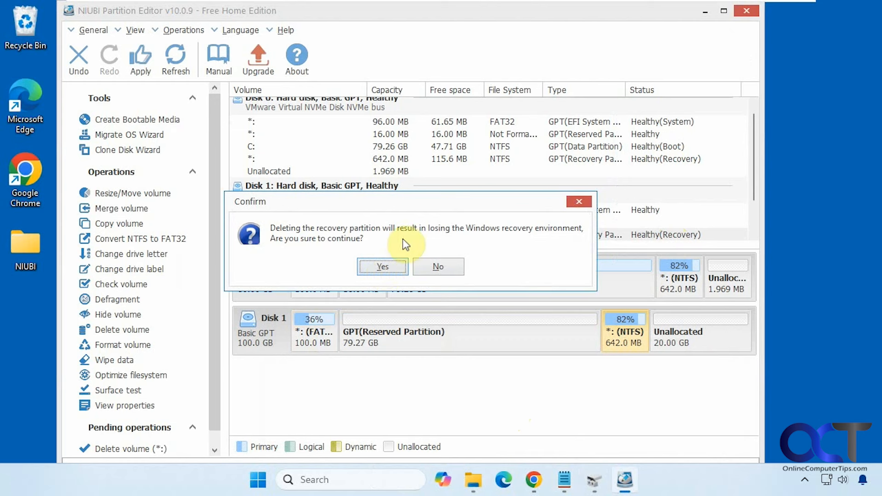
{"action": "mouse_move", "coordinate": [430, 242]}
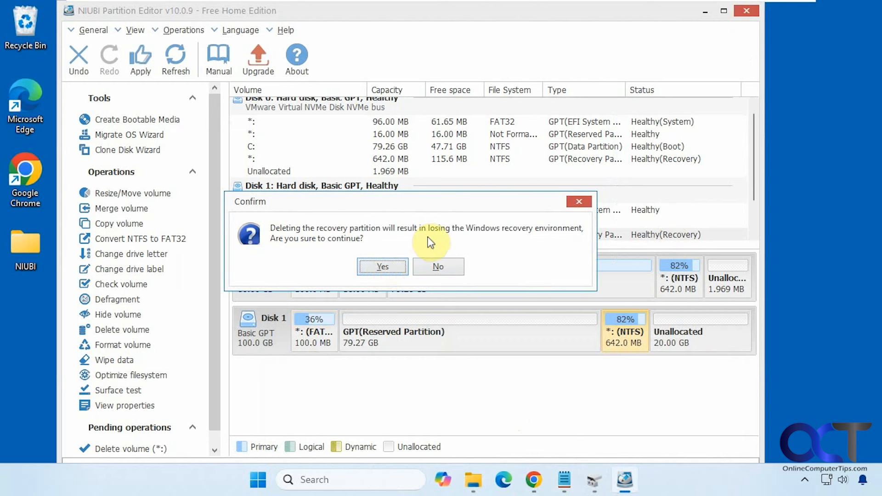
{"action": "mouse_move", "coordinate": [482, 341]}
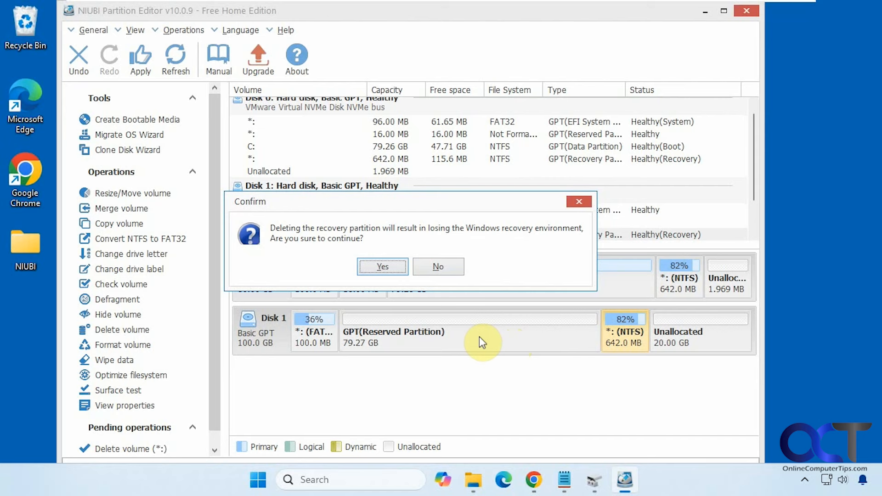
{"action": "left_click", "coordinate": [382, 267]}
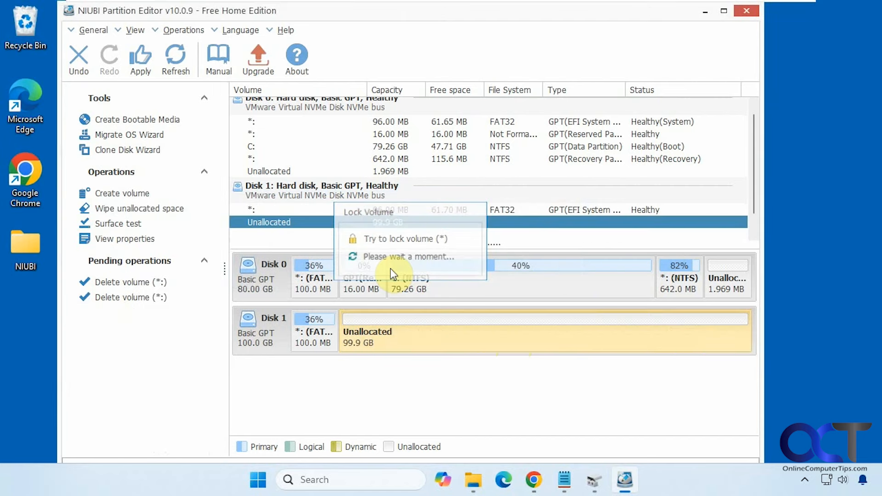
{"action": "right_click", "coordinate": [313, 332]}
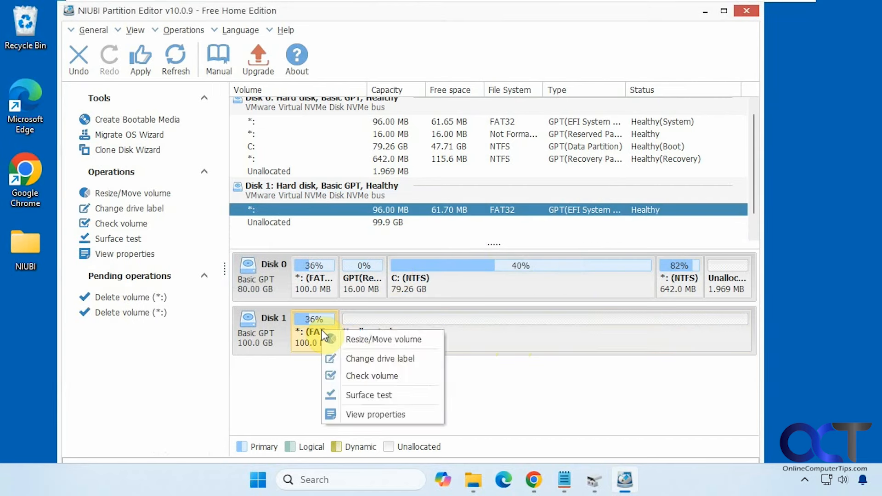
{"action": "mouse_move", "coordinate": [371, 375]}
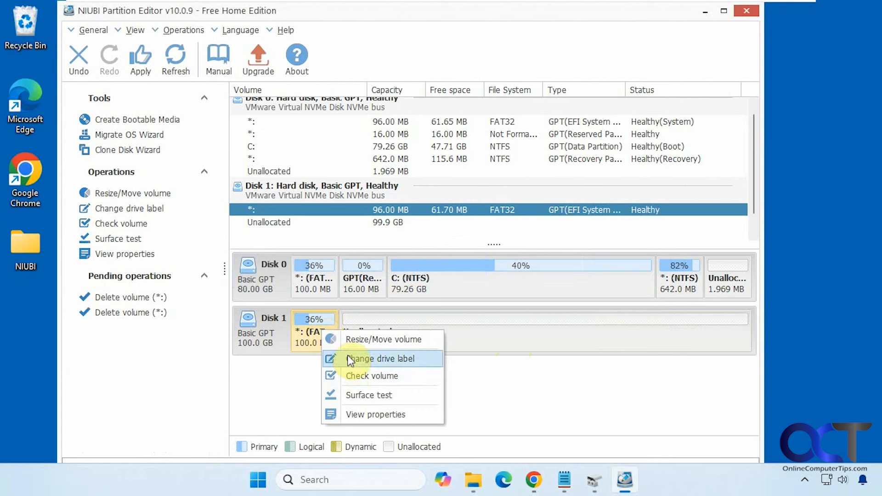
{"action": "mouse_move", "coordinate": [323, 422]}
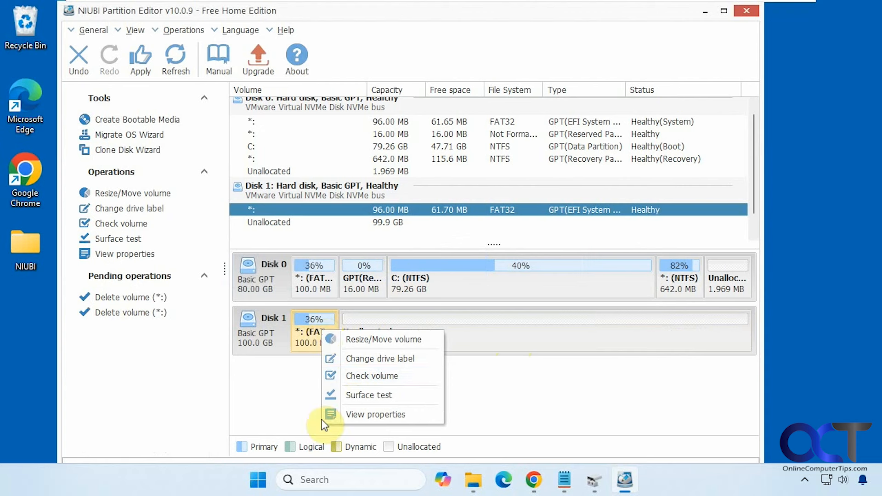
{"action": "left_click", "coordinate": [535, 381]}
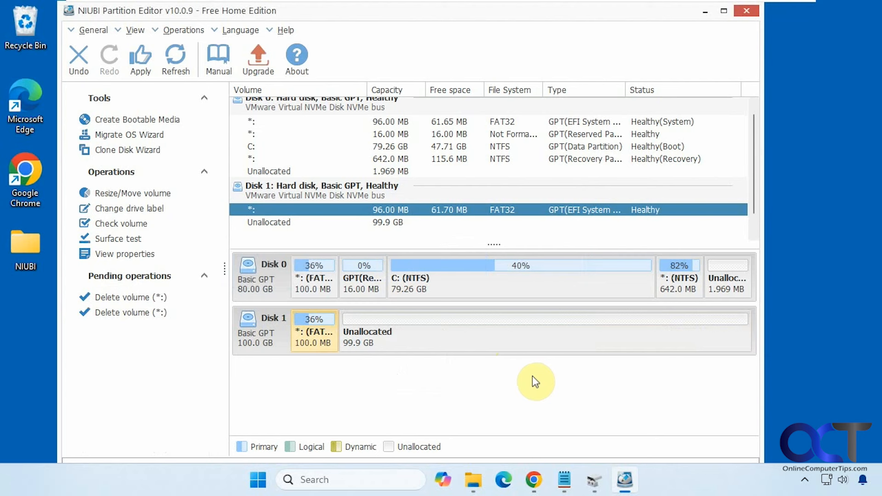
{"action": "mouse_move", "coordinate": [337, 367]}
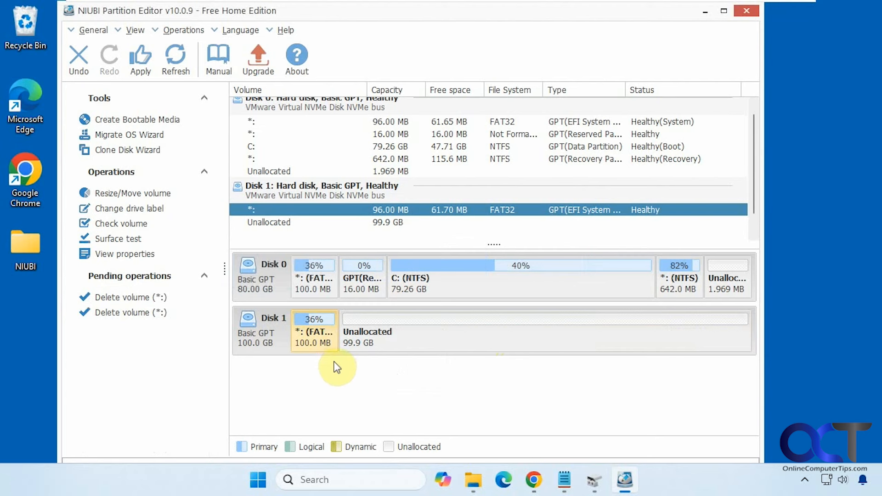
{"action": "mouse_move", "coordinate": [380, 337]}
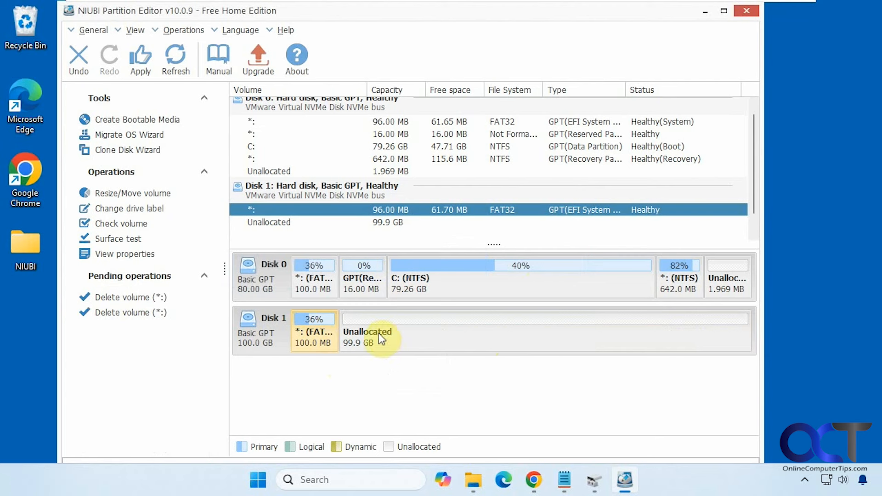
{"action": "mouse_move", "coordinate": [424, 342]}
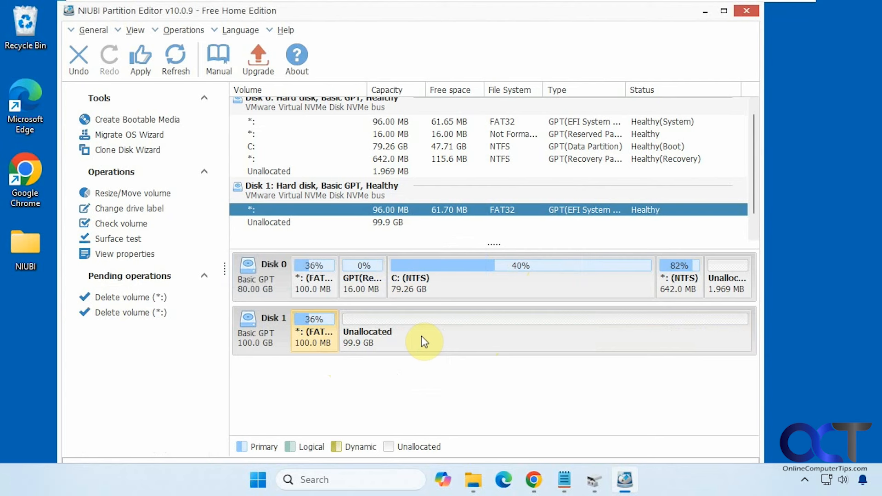
{"action": "mouse_move", "coordinate": [219, 164]}
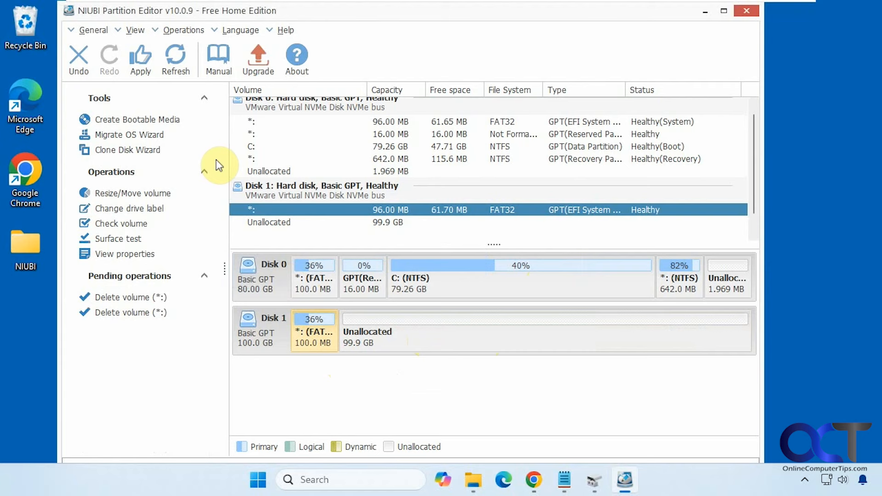
- Apply the two pending deletions so Disk 1 holds only the EFI partition and 99.9 GB unallocated
{"action": "left_click", "coordinate": [140, 59]}
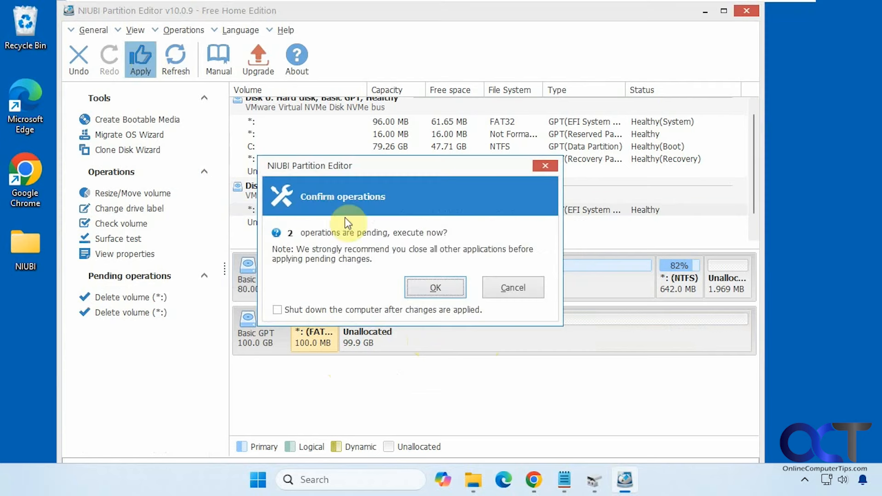
{"action": "left_click", "coordinate": [434, 287]}
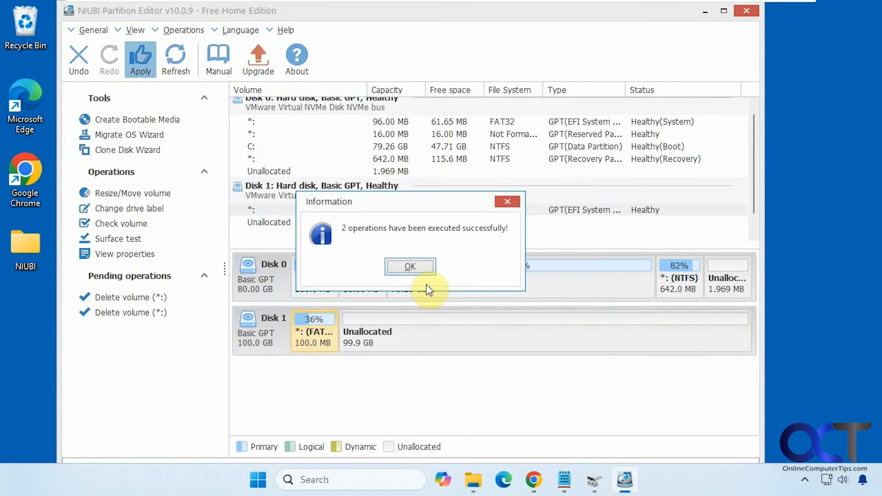
{"action": "left_click", "coordinate": [410, 266]}
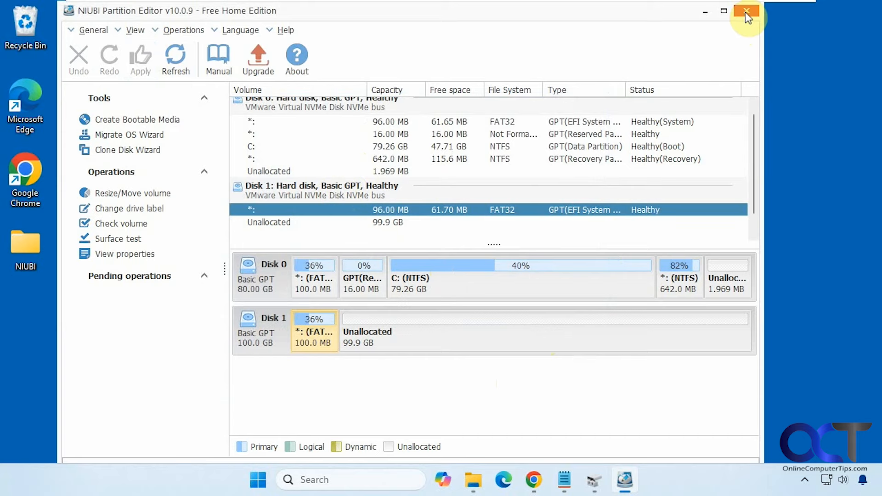
- Close NIUBI Partition Editor and return to Disk Management's view of Disk 1
{"action": "left_click", "coordinate": [746, 11]}
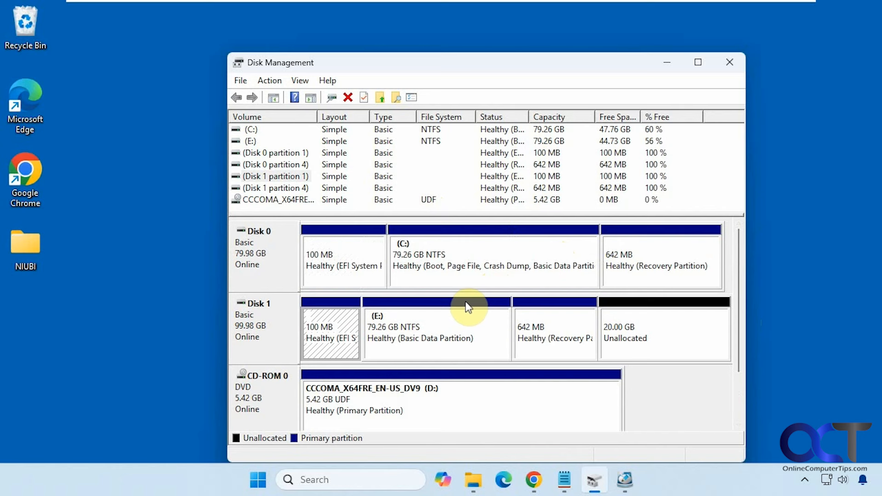
{"action": "mouse_move", "coordinate": [456, 328]}
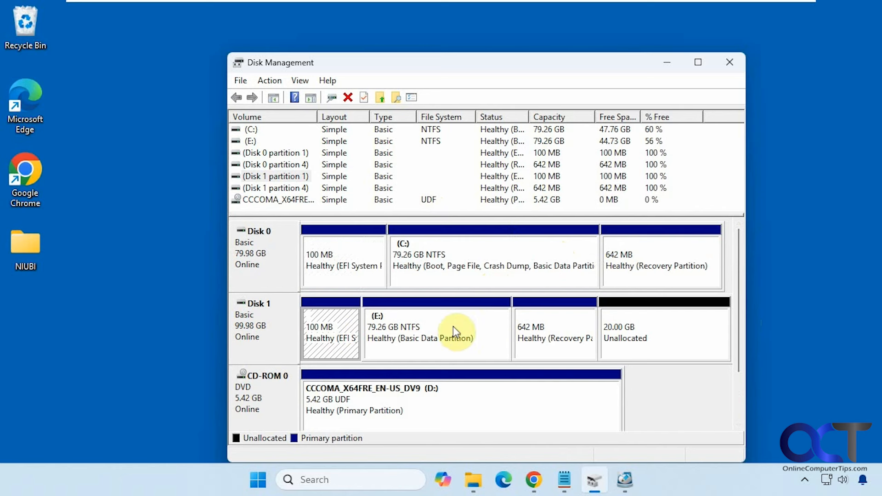
{"action": "mouse_move", "coordinate": [318, 329]}
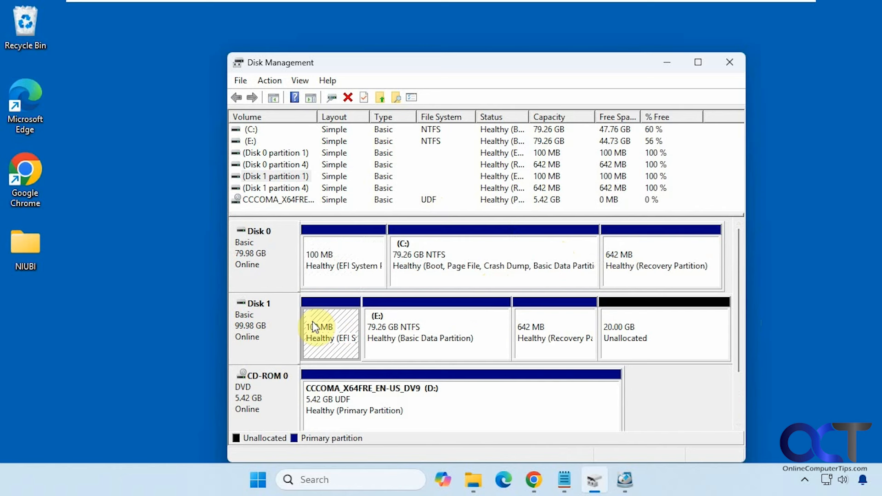
{"action": "mouse_move", "coordinate": [384, 281]}
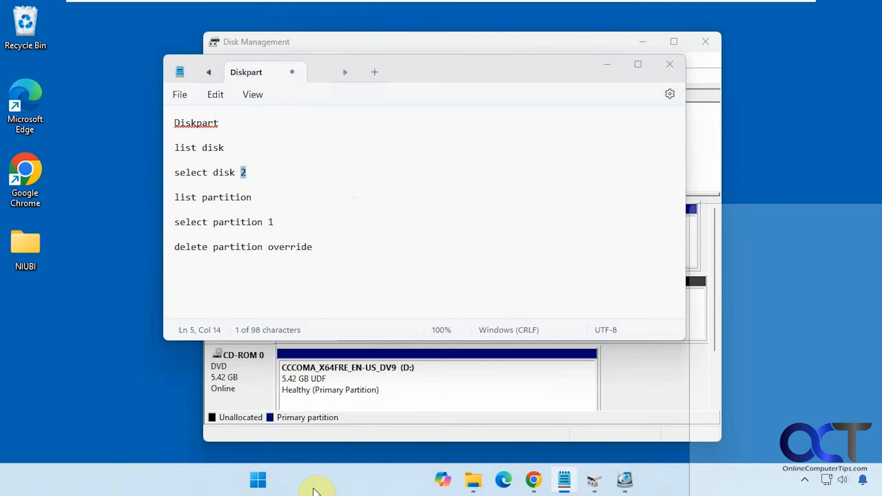
- Launch Command Prompt as administrator via a 'cmd' search and start DiskPart
{"action": "type", "text": "cmd"}
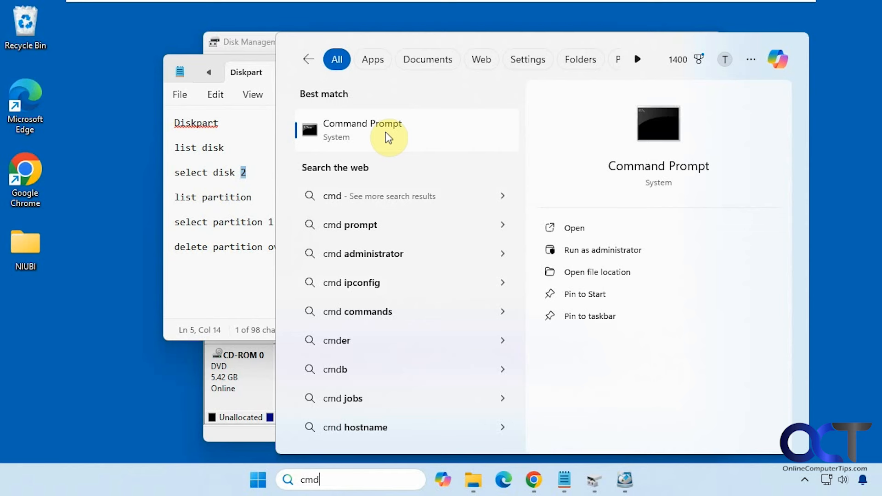
{"action": "left_click", "coordinate": [601, 250]}
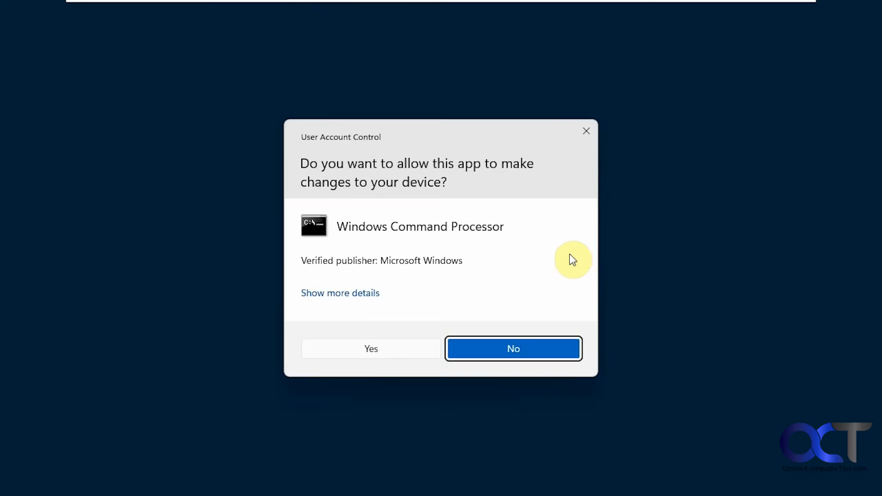
{"action": "left_click", "coordinate": [370, 349]}
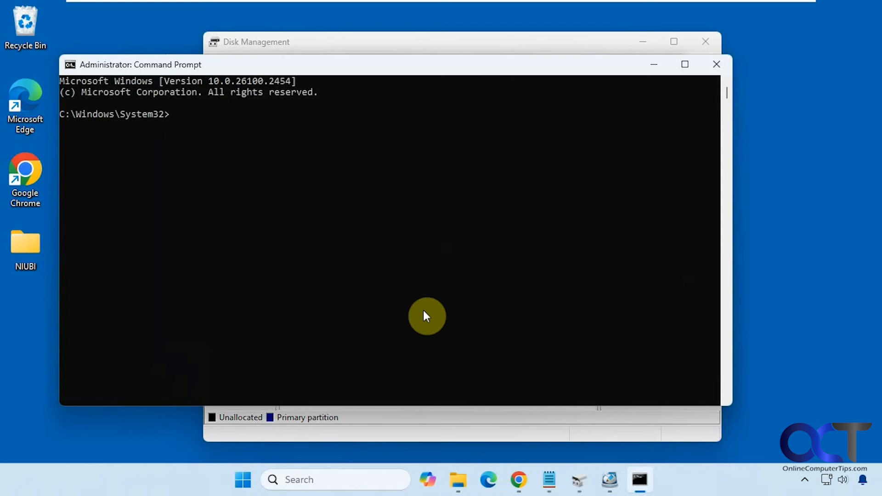
{"action": "type", "text": "diskpare"}
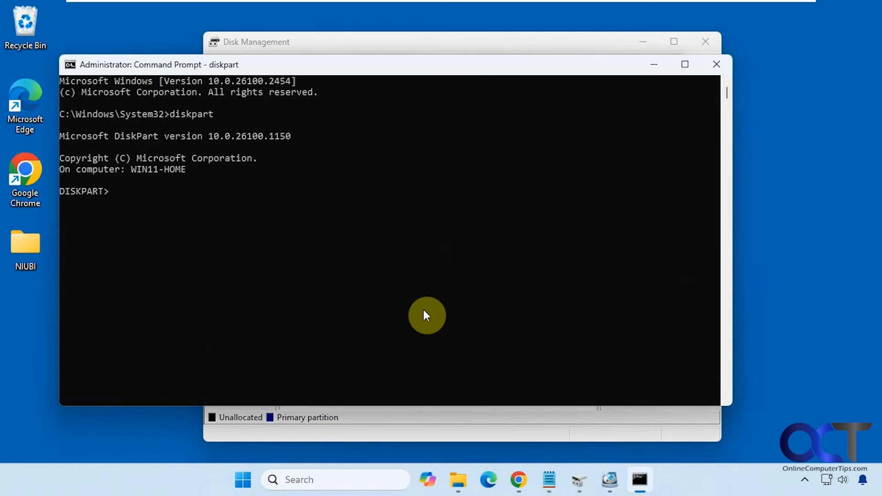
{"action": "mouse_move", "coordinate": [215, 204]}
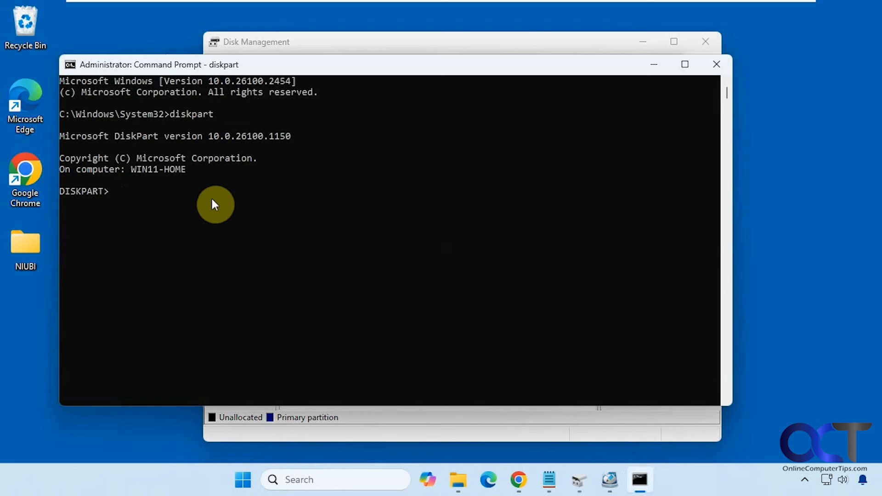
- Run 'list disk' from the Notepad notes, showing Disk 0 at 80 GB and Disk 1 at 100 GB
{"action": "left_click", "coordinate": [546, 480]}
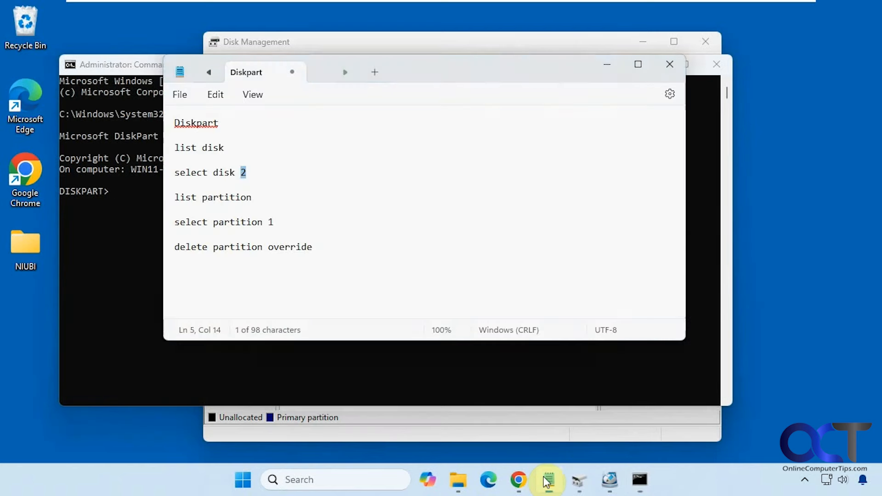
{"action": "left_click", "coordinate": [217, 147]}
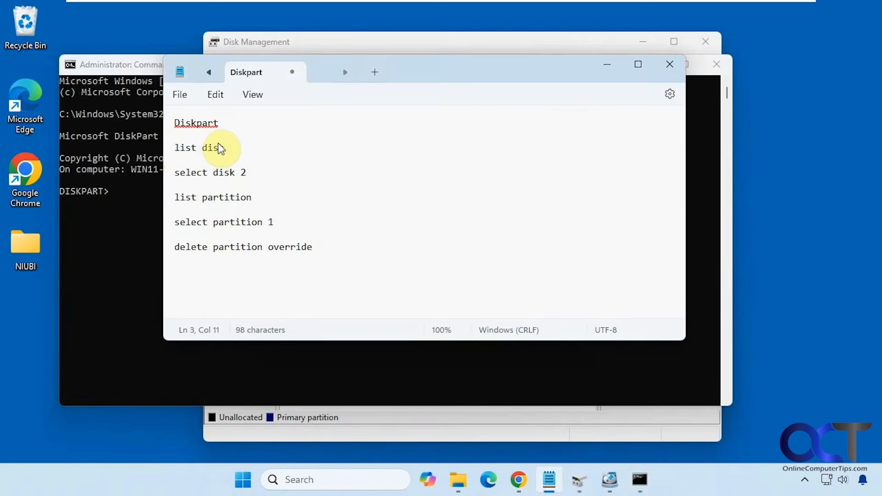
{"action": "triple_click", "coordinate": [199, 147]}
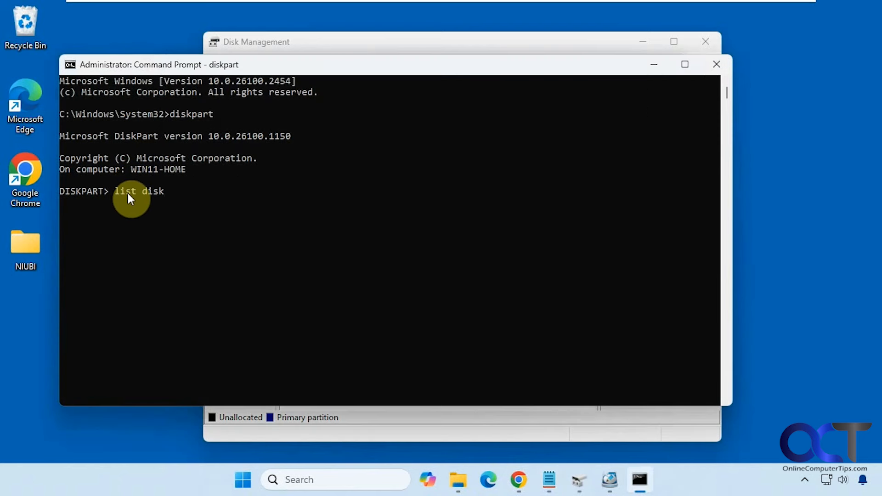
{"action": "key", "text": "Return"}
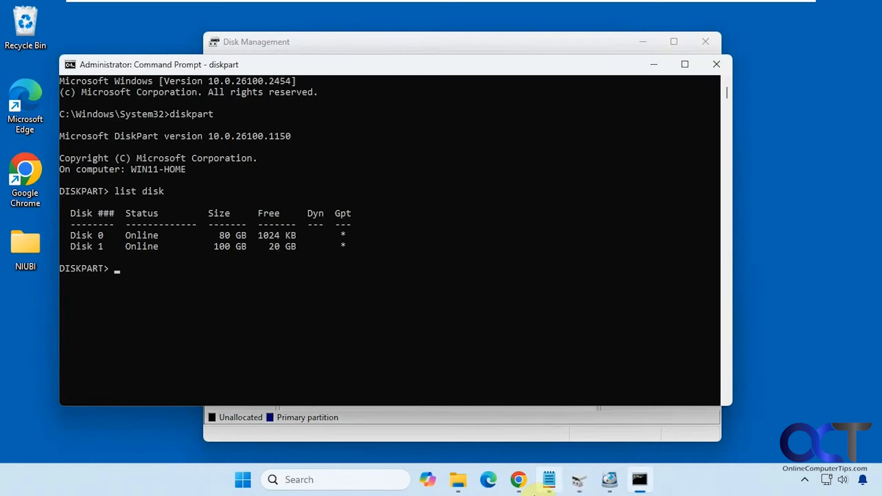
{"action": "left_click", "coordinate": [547, 480]}
{"action": "type", "text": "select disk 1"}
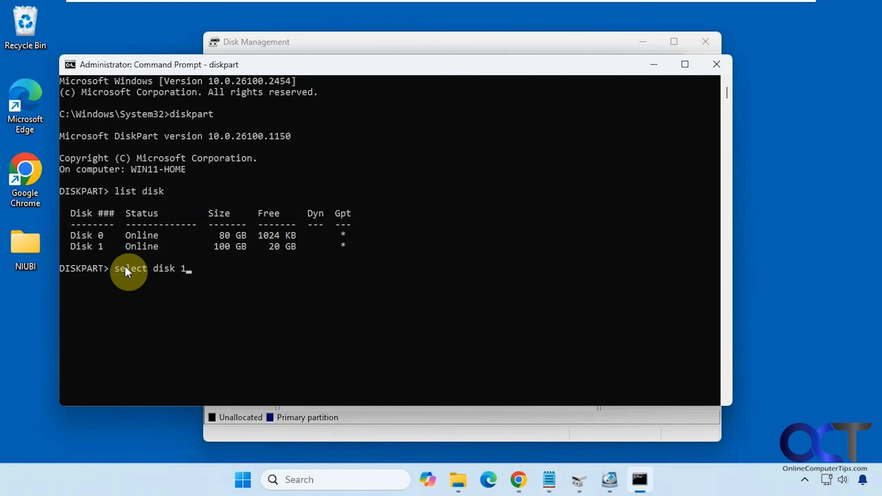
- Run 'select disk 1' and 'list partition', showing System, Reserved, 79 GB Primary and Recovery
{"action": "key", "text": "Return"}
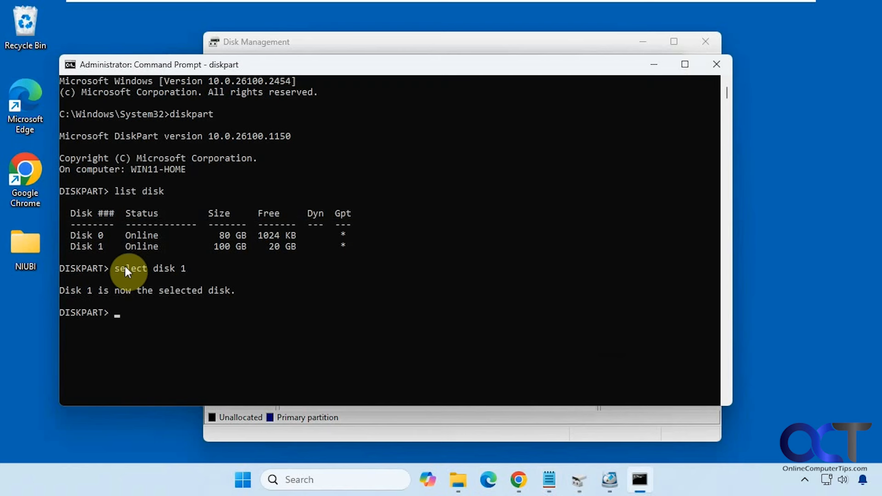
{"action": "mouse_move", "coordinate": [135, 248]}
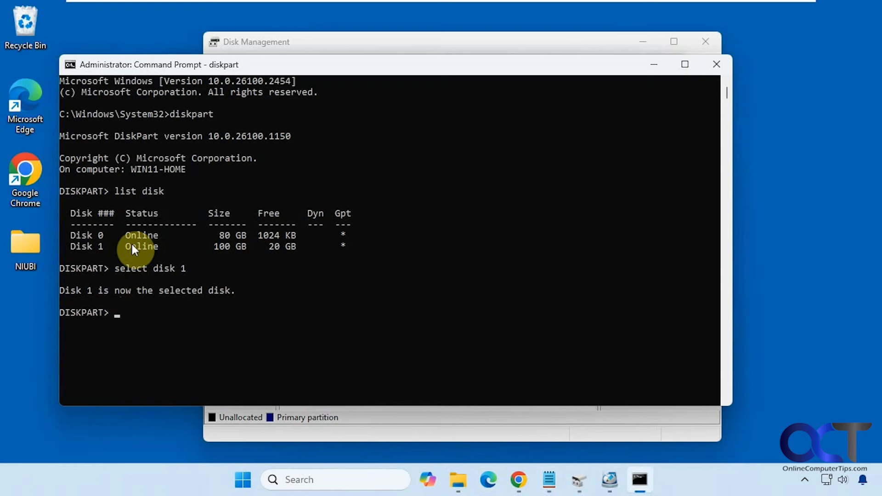
{"action": "left_click", "coordinate": [548, 479]}
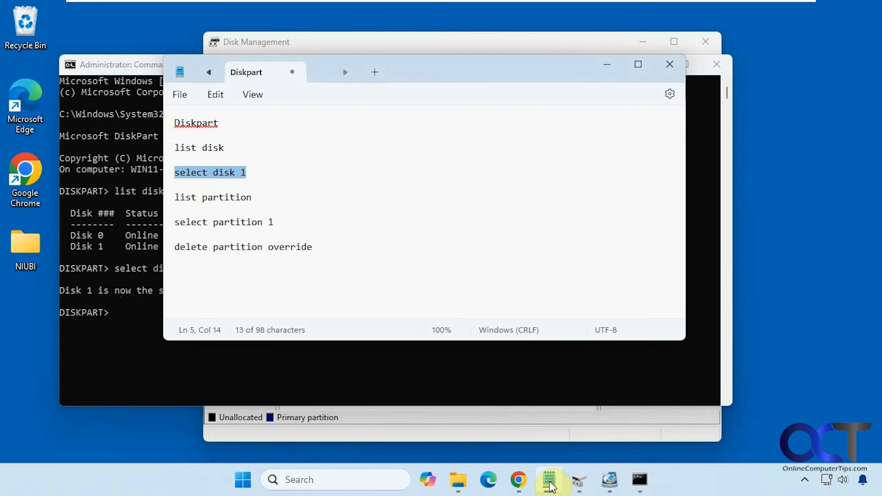
{"action": "double_click", "coordinate": [212, 197]}
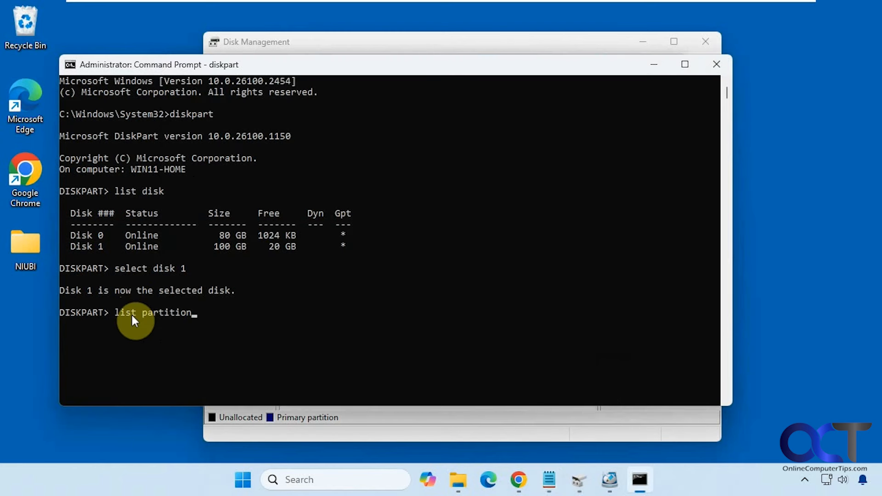
{"action": "key", "text": "Return"}
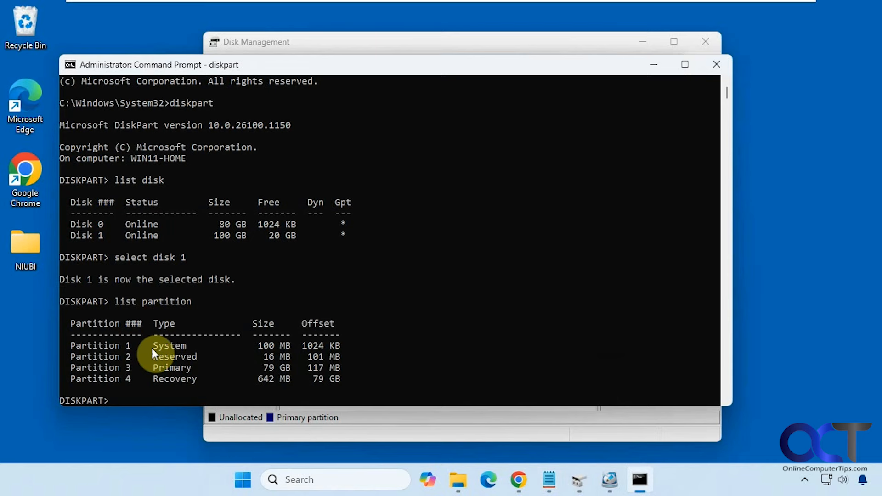
{"action": "mouse_move", "coordinate": [460, 430]}
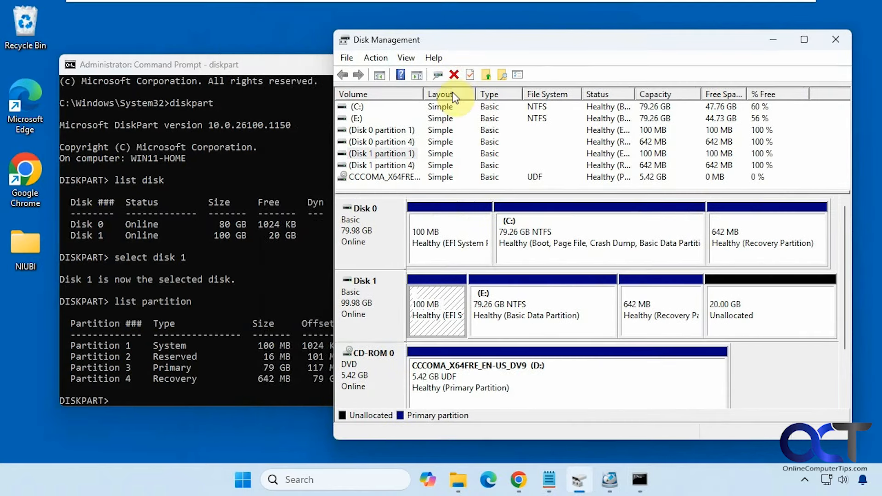
{"action": "mouse_move", "coordinate": [278, 364]}
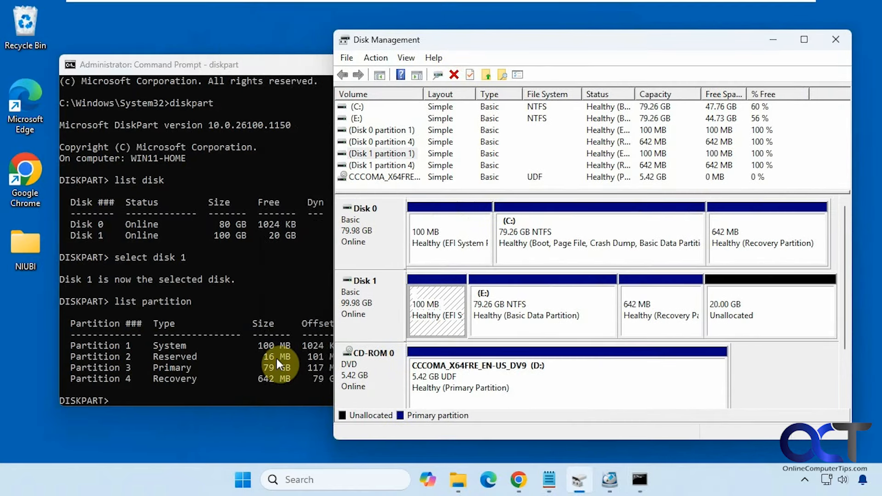
{"action": "mouse_move", "coordinate": [436, 318]}
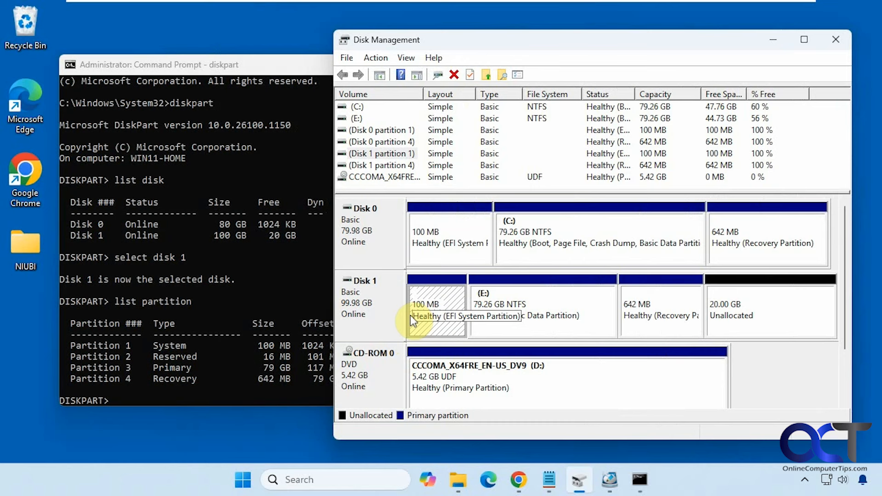
{"action": "mouse_move", "coordinate": [294, 371]}
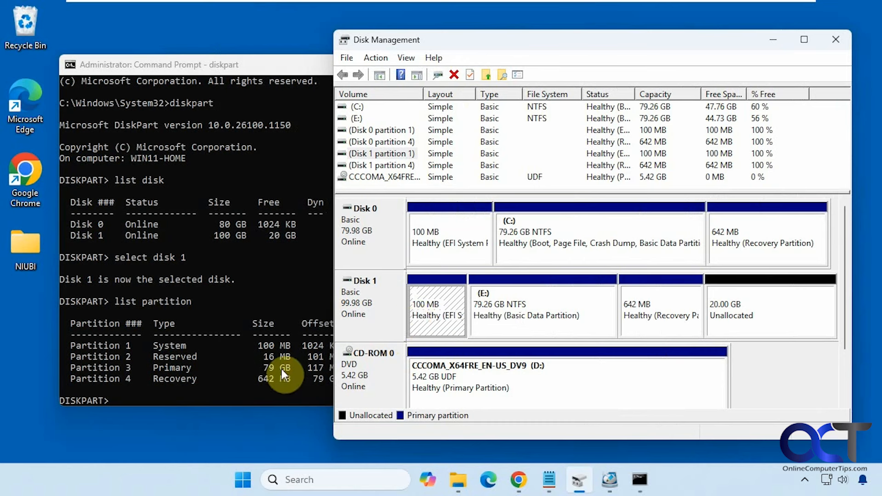
{"action": "mouse_move", "coordinate": [653, 323]}
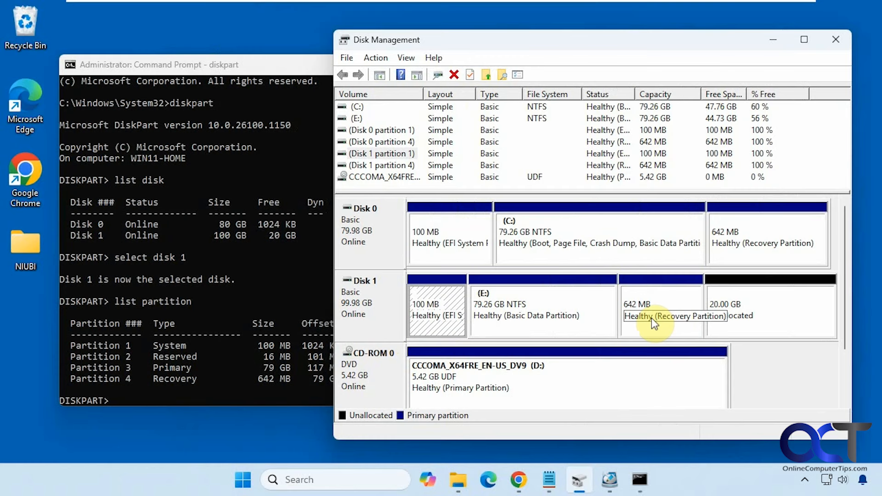
{"action": "mouse_move", "coordinate": [770, 329]}
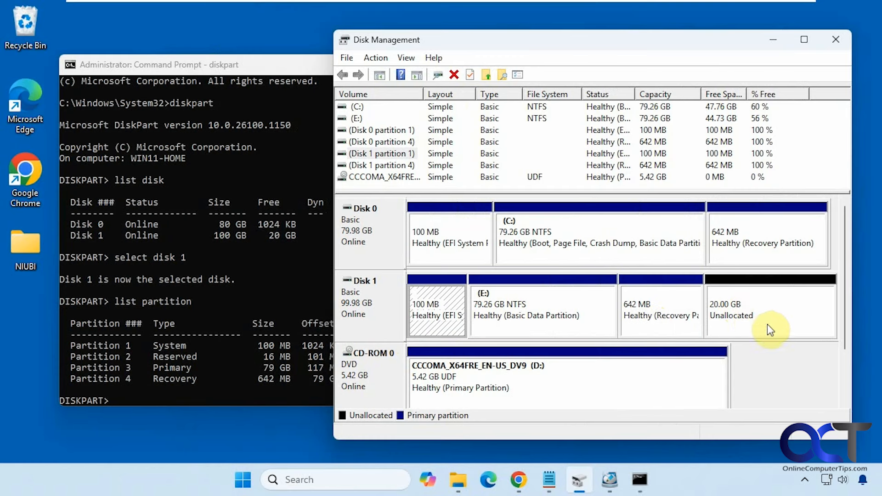
{"action": "mouse_move", "coordinate": [746, 321]}
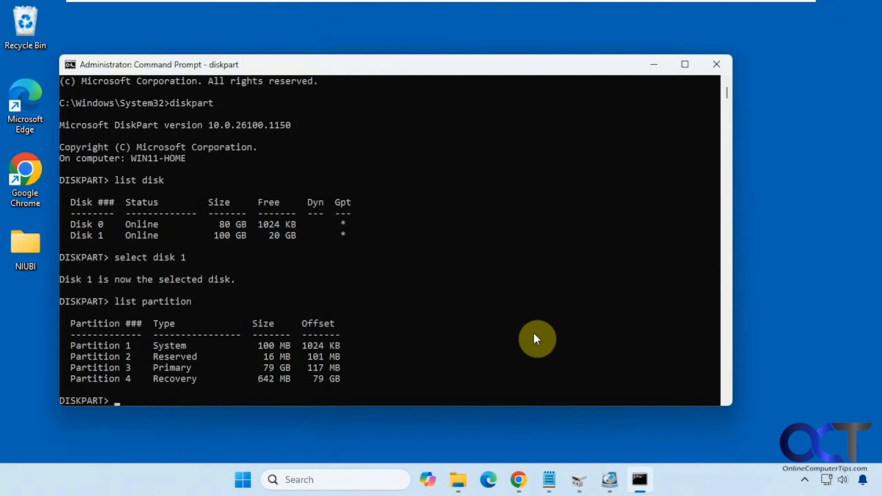
- Return to the DiskPart session to select partition 1, the 100 MB system partition
{"action": "left_click", "coordinate": [547, 479]}
{"action": "type", "text": "select partition 1"}
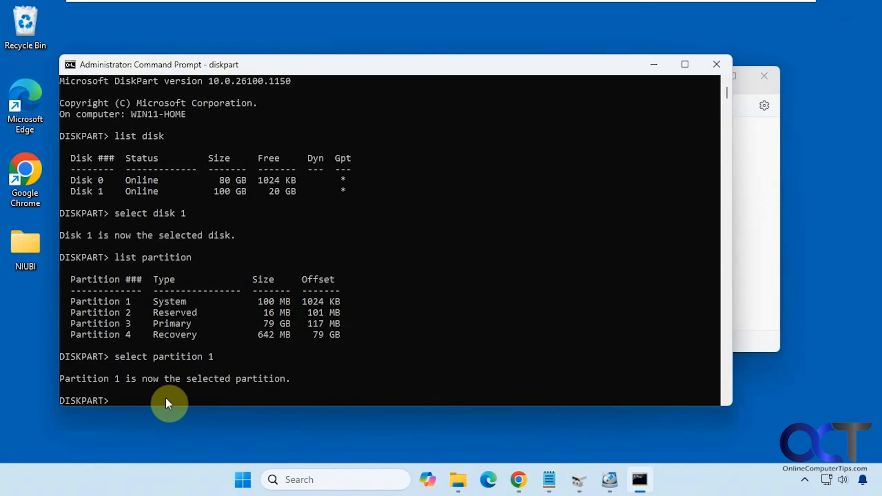
{"action": "mouse_move", "coordinate": [500, 443]}
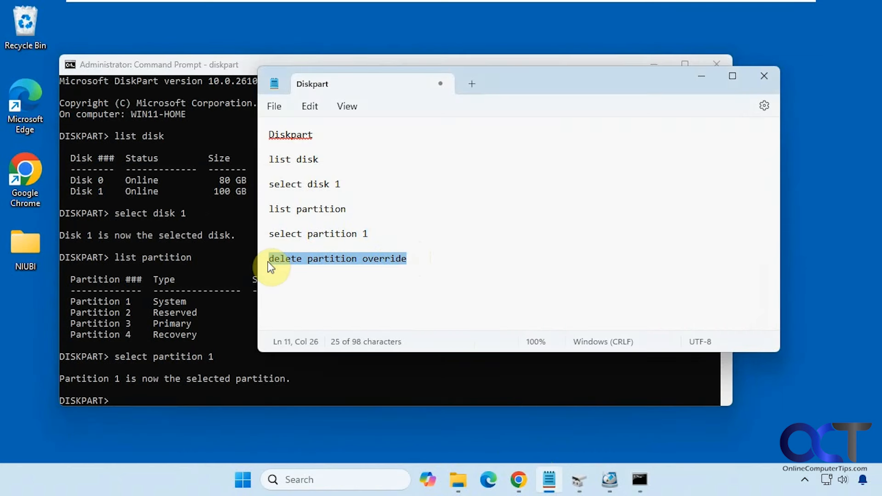
{"action": "mouse_move", "coordinate": [287, 275]}
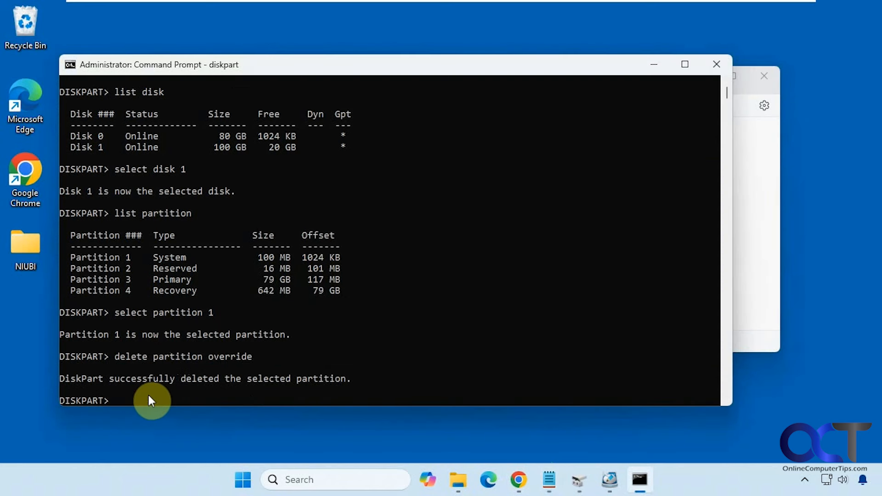
- Select partition 2 of Disk 1 in DiskPart and delete it with override
{"action": "type", "text": "select partition 1"}
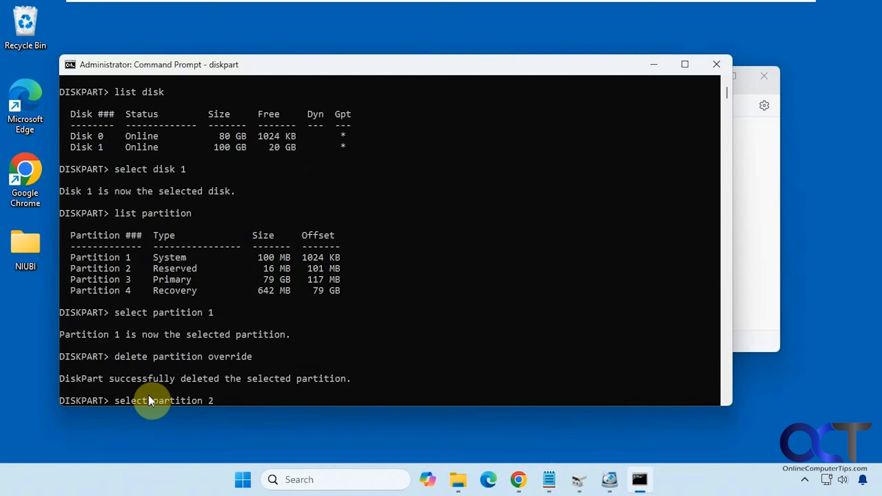
{"action": "key", "text": "Return"}
{"action": "type", "text": "select partition 2"}
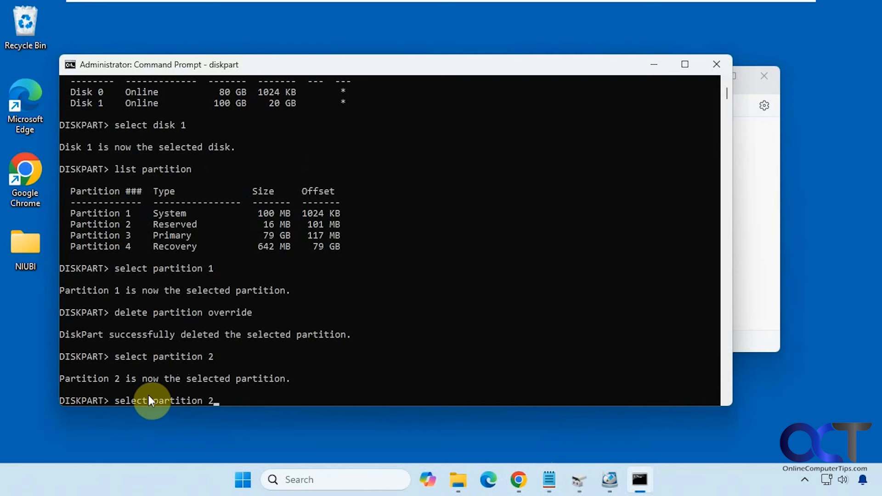
{"action": "type", "text": "delete partition override"}
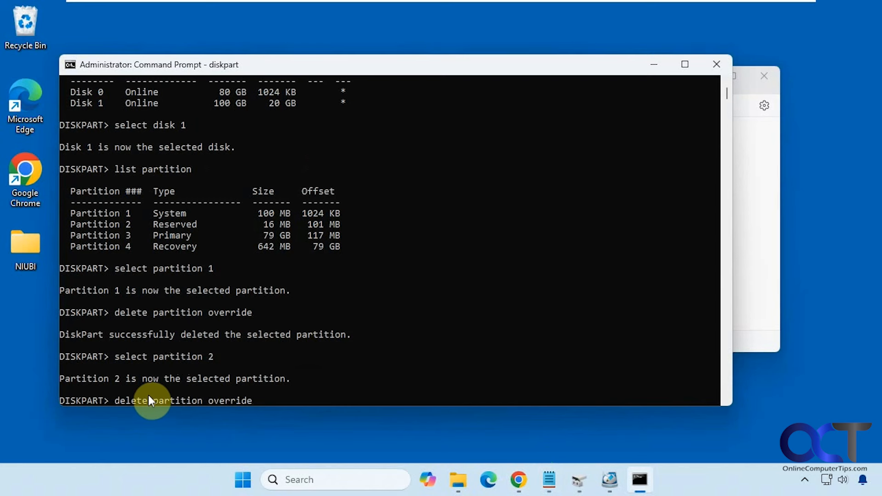
{"action": "key", "text": "Return"}
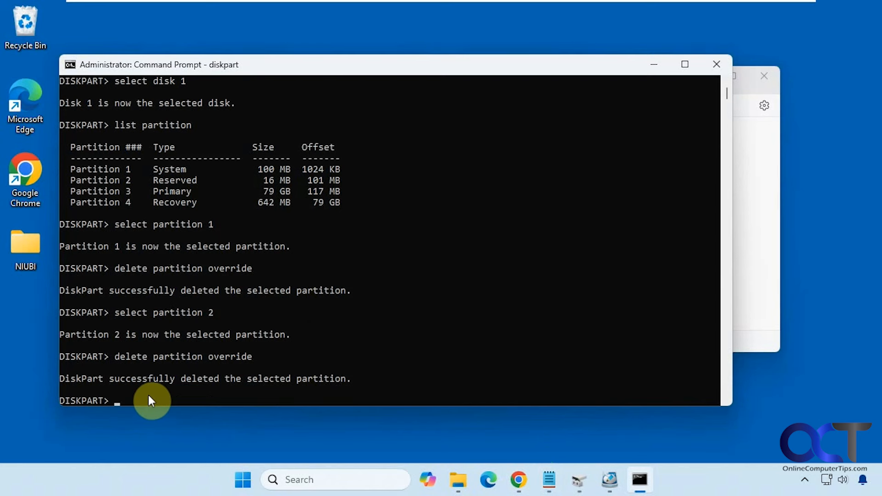
- Select partition 3 and delete it with override
{"action": "type", "text": "select partition 1"}
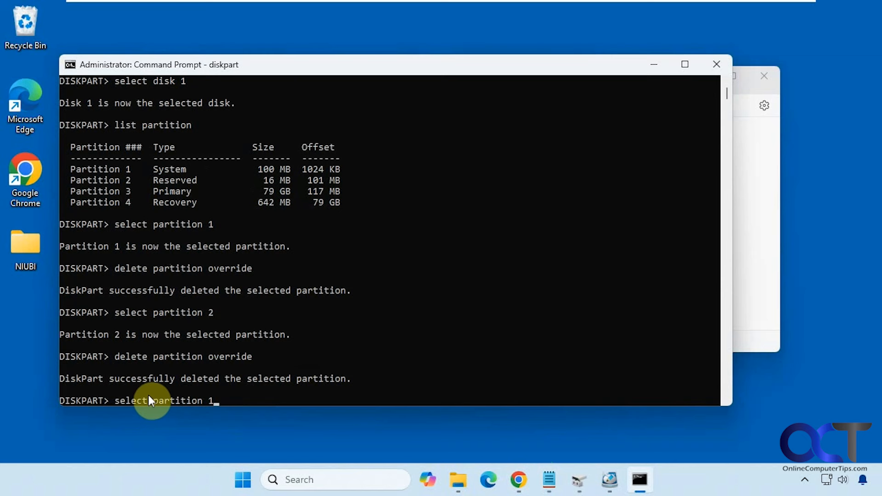
{"action": "key", "text": "Return"}
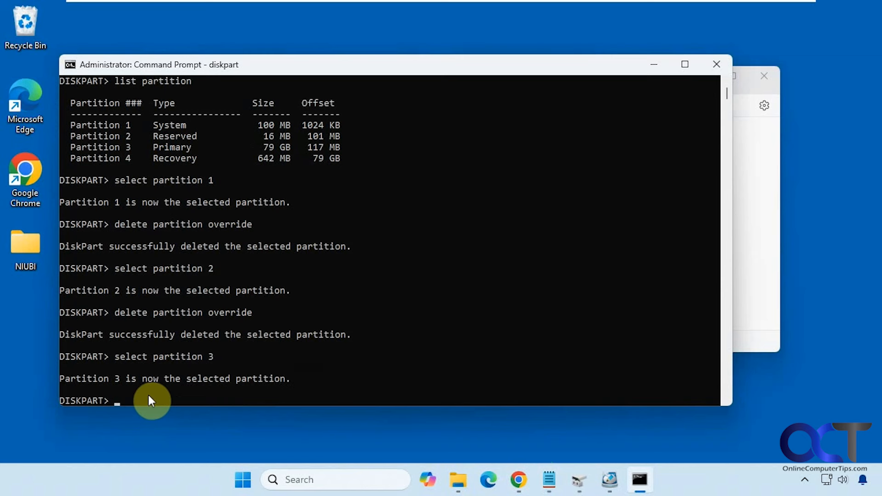
{"action": "type", "text": "delete partition override"}
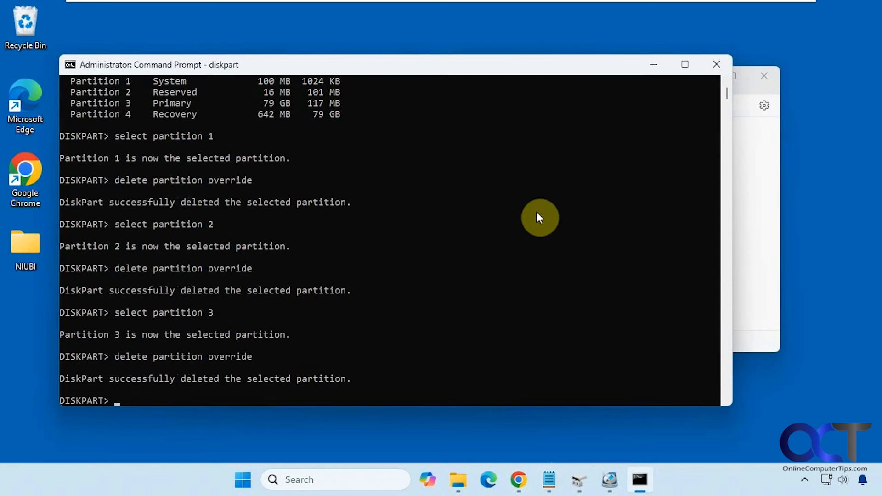
- Select partition 4 and delete it with override, leaving Disk 1 with no partitions
{"action": "type", "text": "select partition 2"}
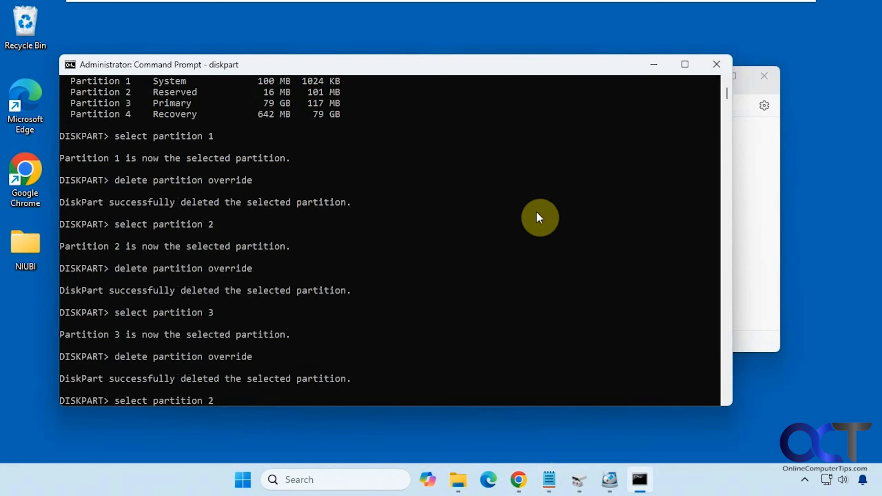
{"action": "type", "text": "4"}
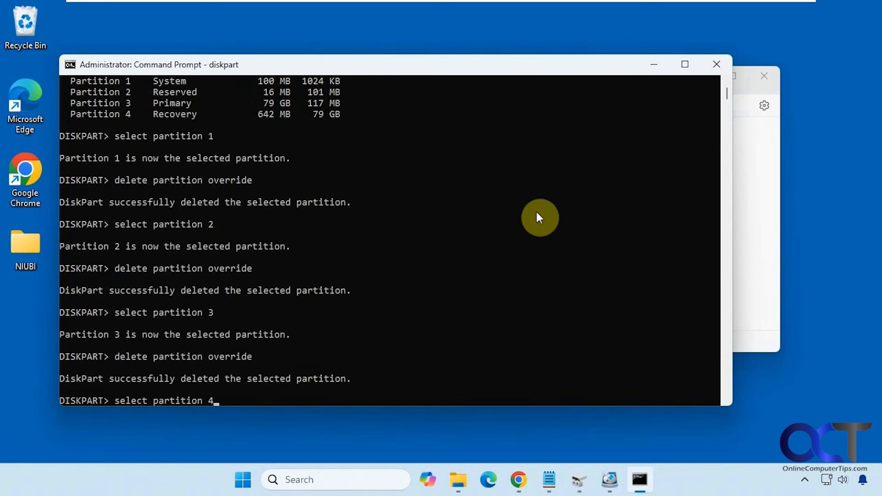
{"action": "key", "text": "Return"}
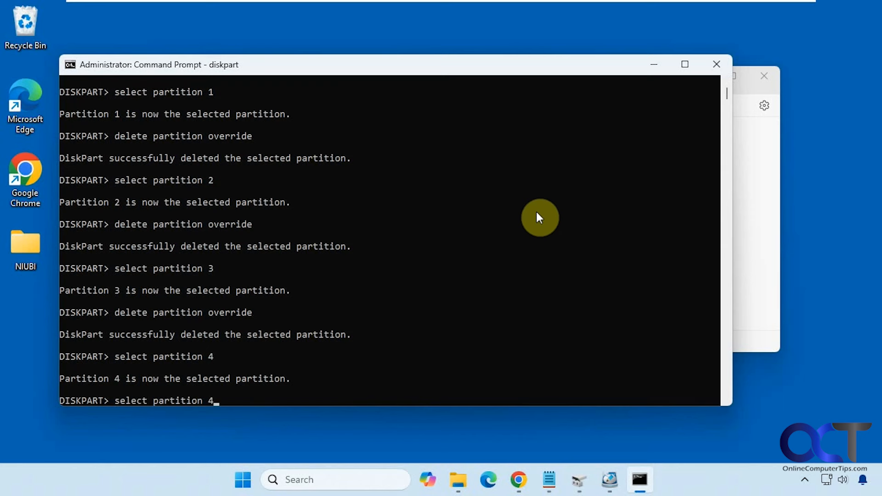
{"action": "key", "text": "Return"}
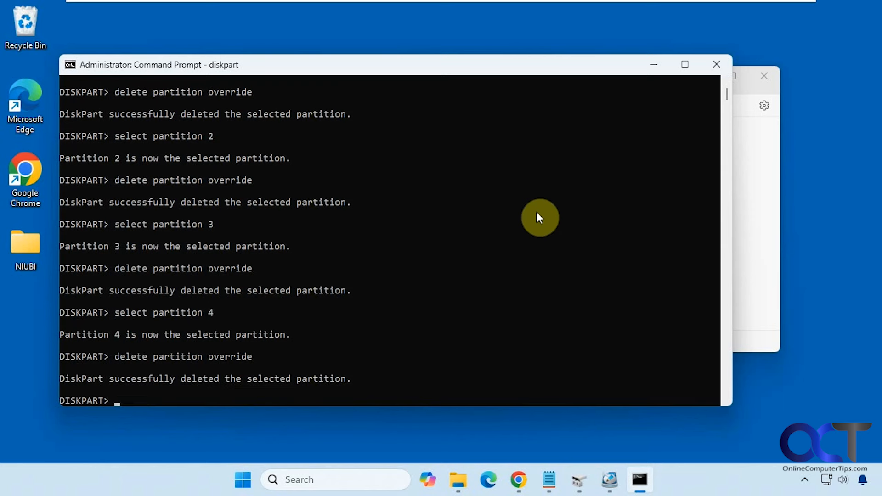
{"action": "type", "text": "delete partition override"}
{"action": "type", "text": "list partition"}
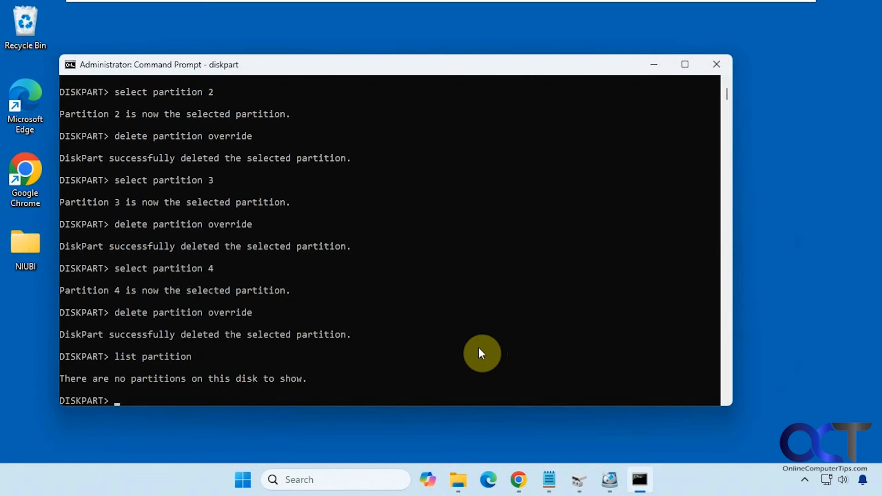
{"action": "mouse_move", "coordinate": [492, 364]}
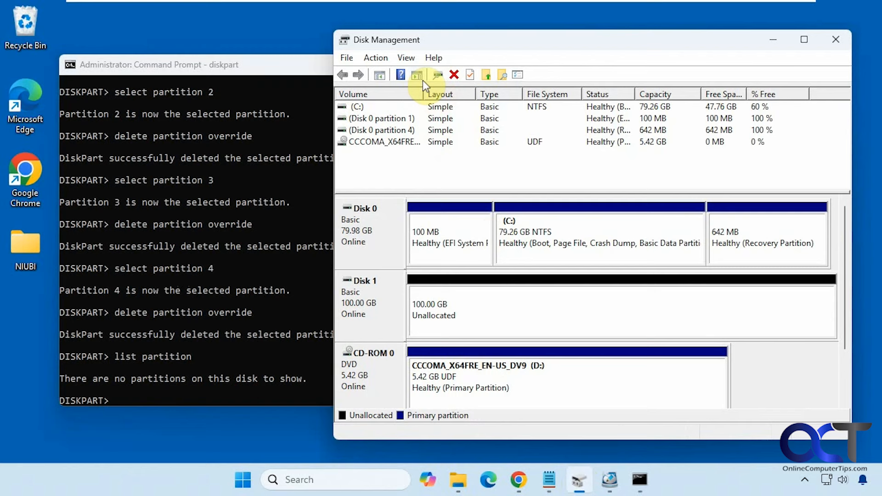
{"action": "mouse_move", "coordinate": [421, 309]}
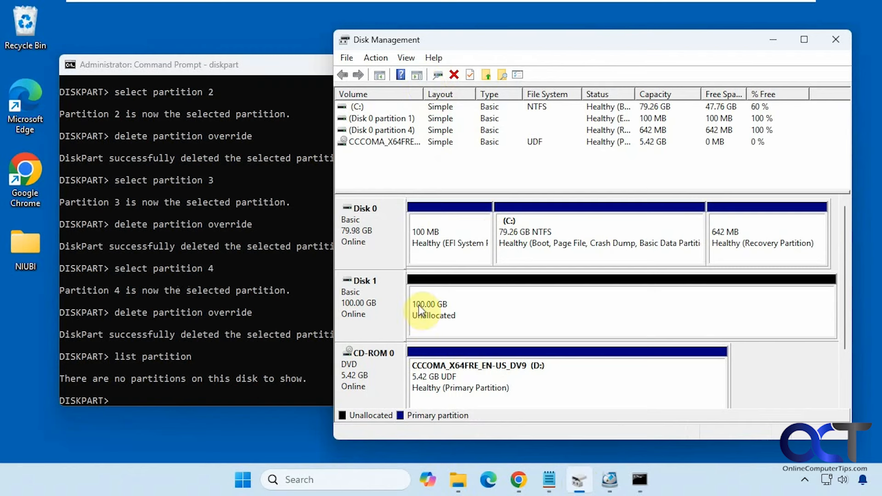
{"action": "mouse_move", "coordinate": [537, 317]}
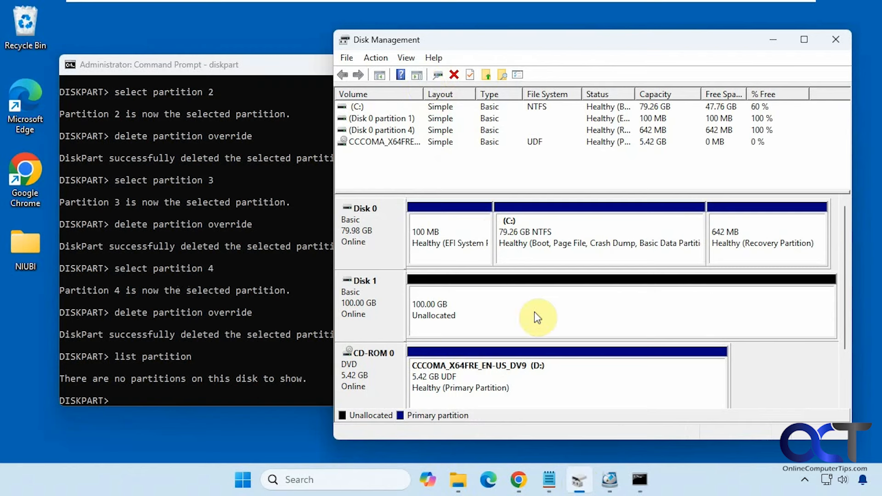
{"action": "mouse_move", "coordinate": [503, 319]}
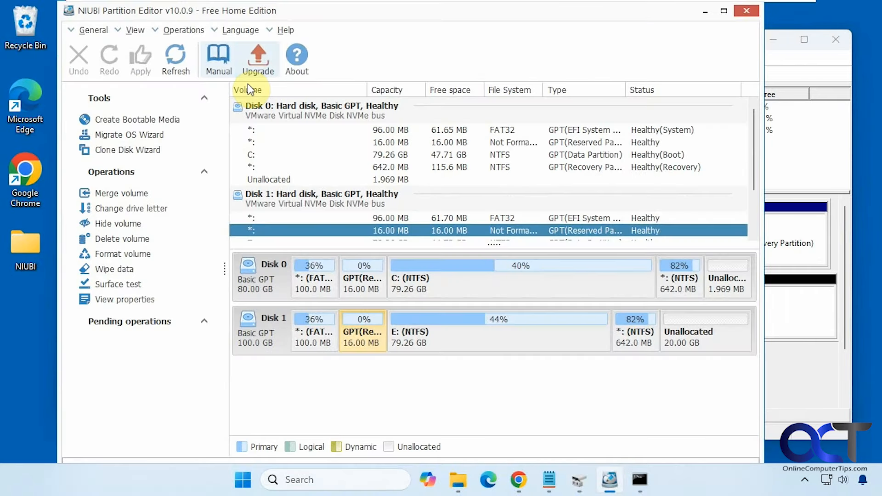
- Refresh NIUBI so Disk 1 shows as a single 100.0 GB unallocated space
{"action": "left_click", "coordinate": [174, 59]}
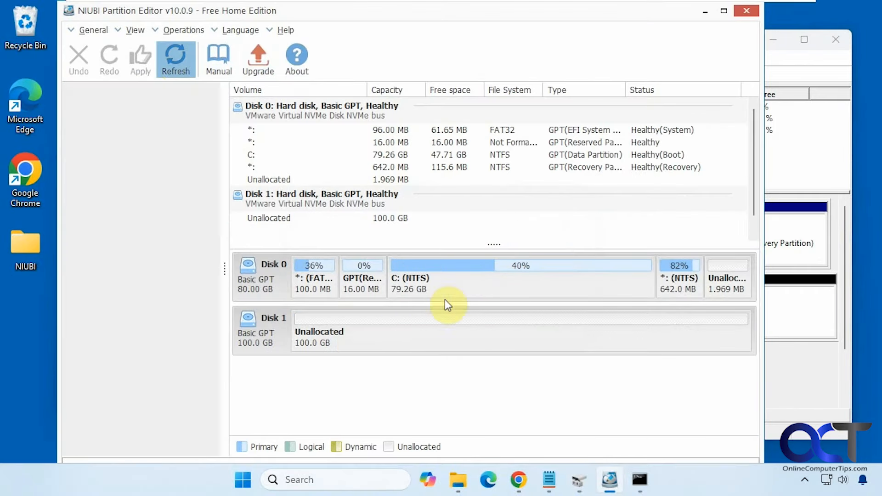
{"action": "mouse_move", "coordinate": [455, 332]}
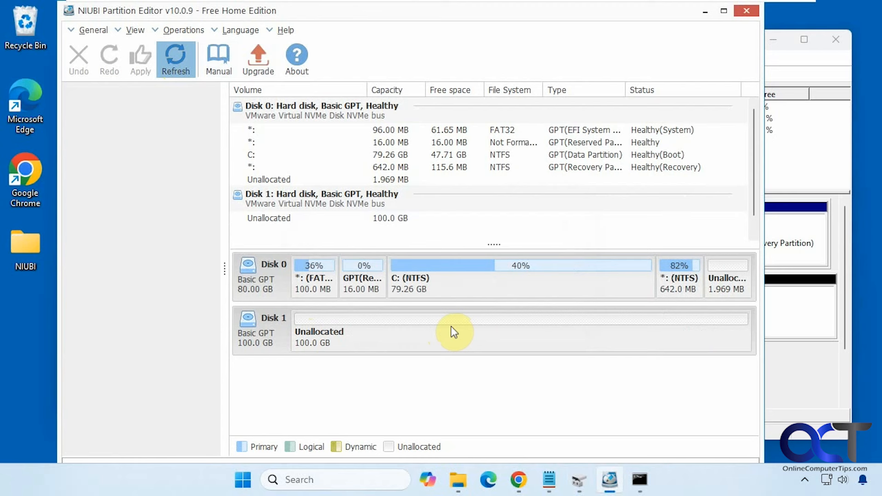
{"action": "mouse_move", "coordinate": [705, 11]}
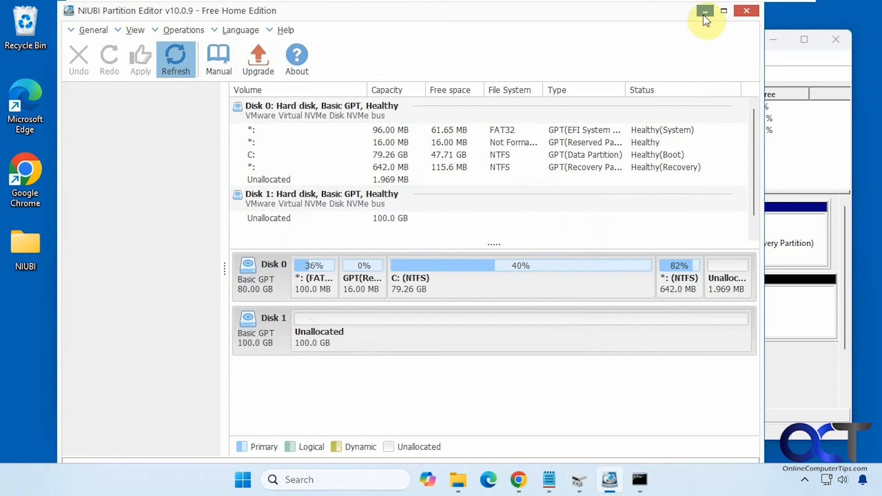
{"action": "mouse_move", "coordinate": [705, 11]}
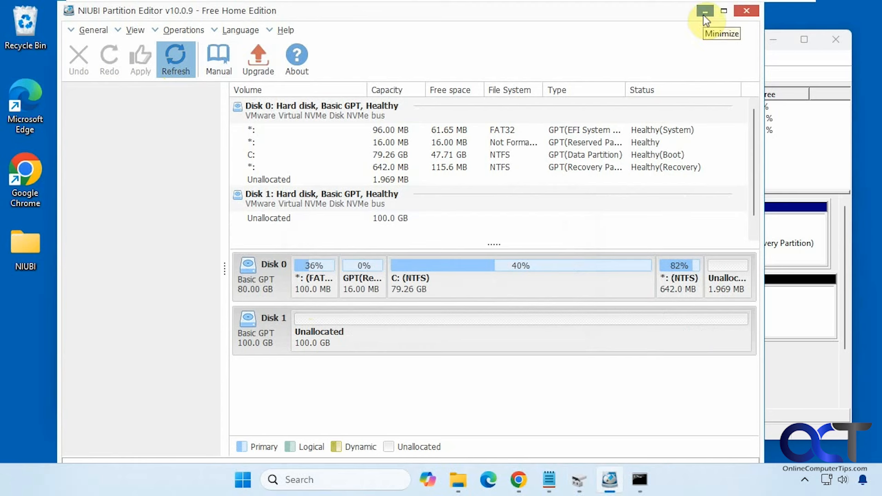
{"action": "mouse_move", "coordinate": [79, 29]}
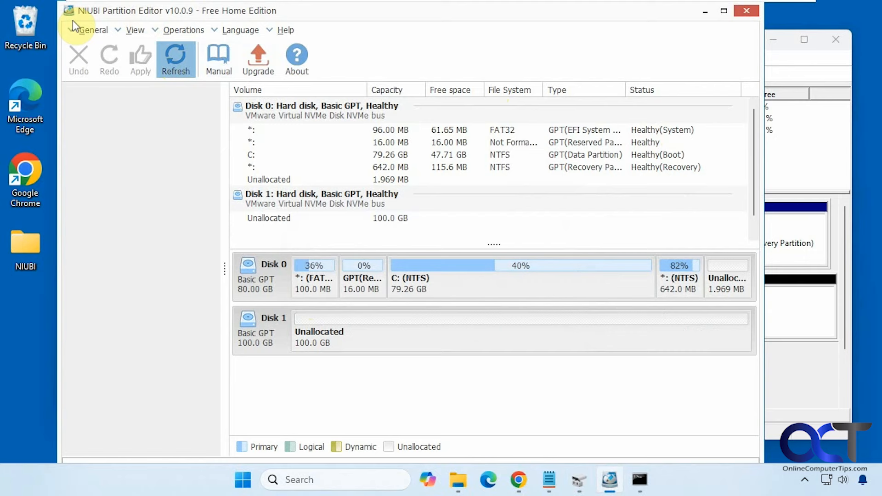
{"action": "mouse_move", "coordinate": [707, 32]}
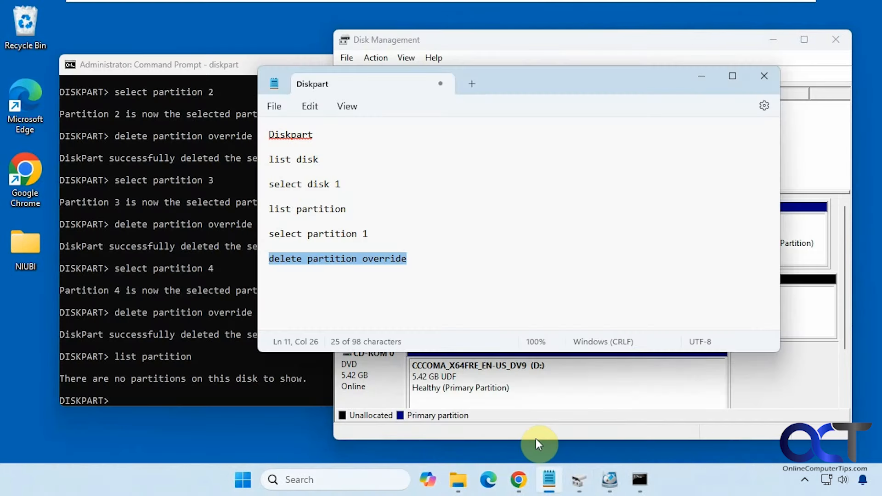
- Review the Diskpart command notes in Notepad, highlighting the partition number line
{"action": "left_click", "coordinate": [343, 184]}
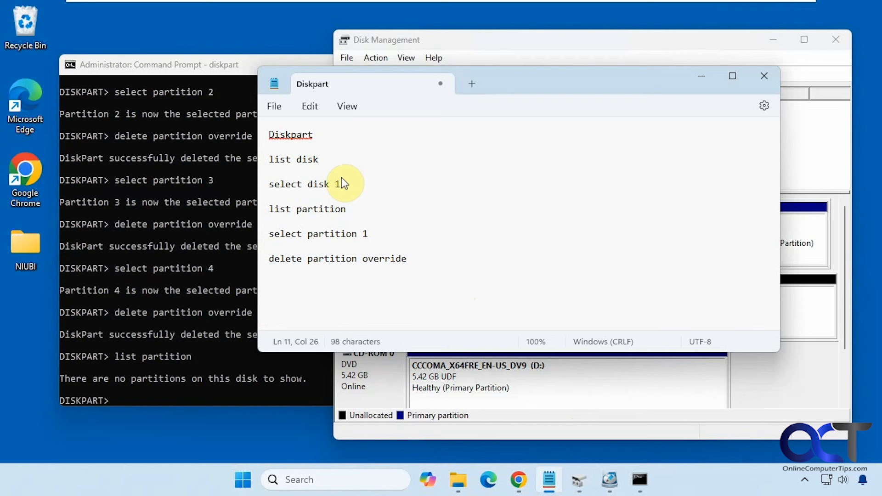
{"action": "left_click", "coordinate": [366, 233]}
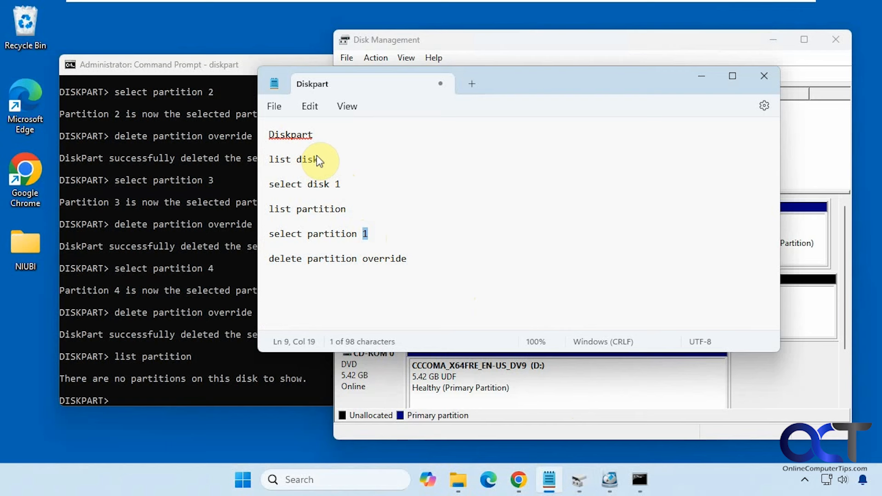
{"action": "mouse_move", "coordinate": [355, 235]}
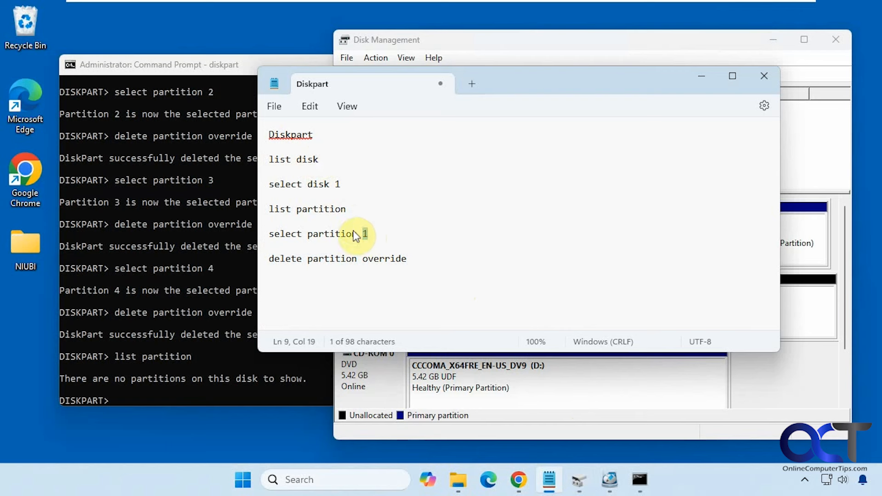